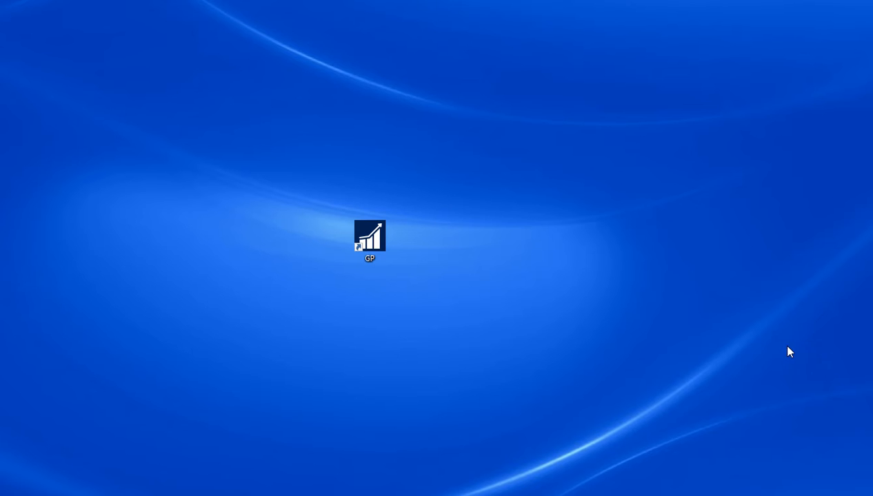
{"action": "mouse_move", "coordinate": [471, 240]}
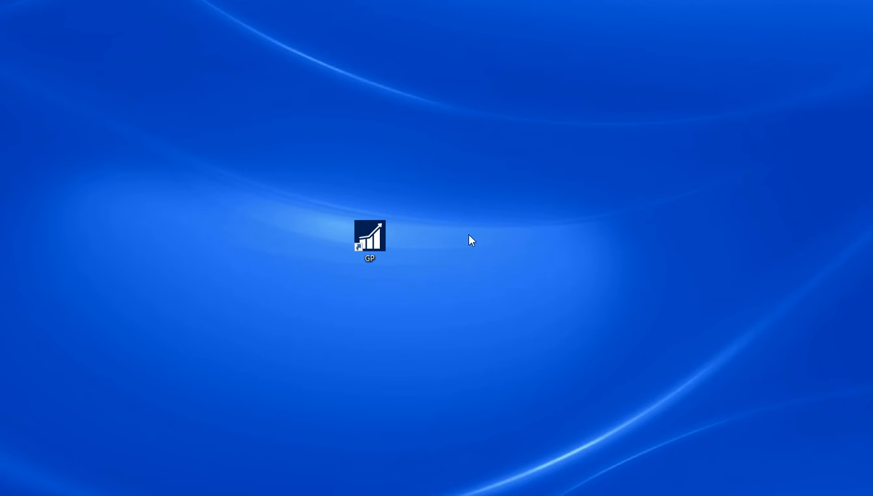
Launch Microsoft Dynamics GP 2016 from its desktop shortcut.
{"action": "double_click", "coordinate": [370, 235]}
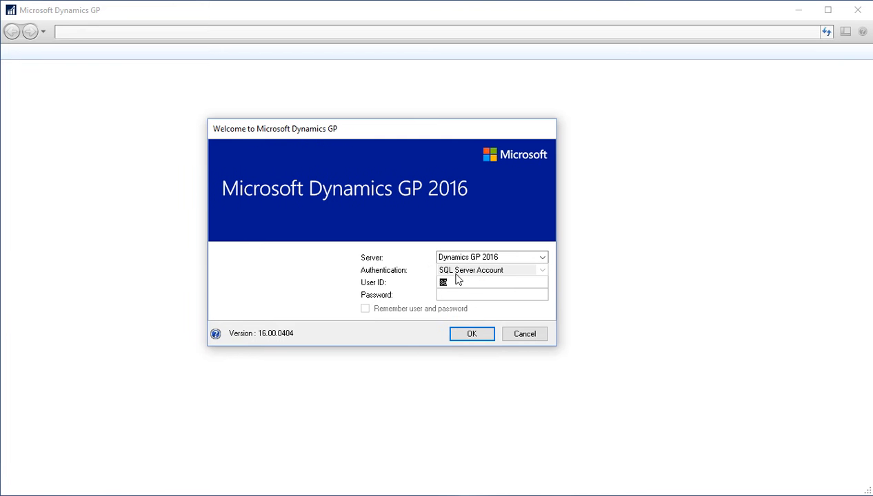
Sign in as Michael and accept the prompt to change the password.
{"action": "type", "text": "Michael"}
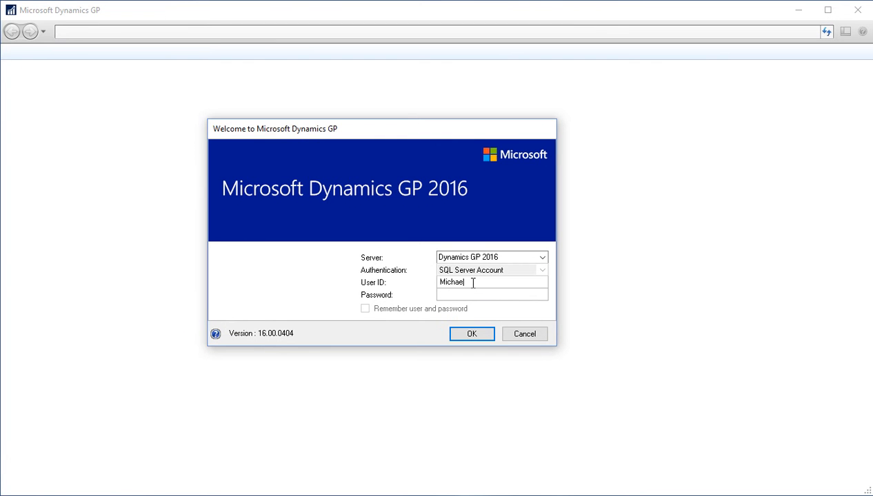
{"action": "type", "text": "••"}
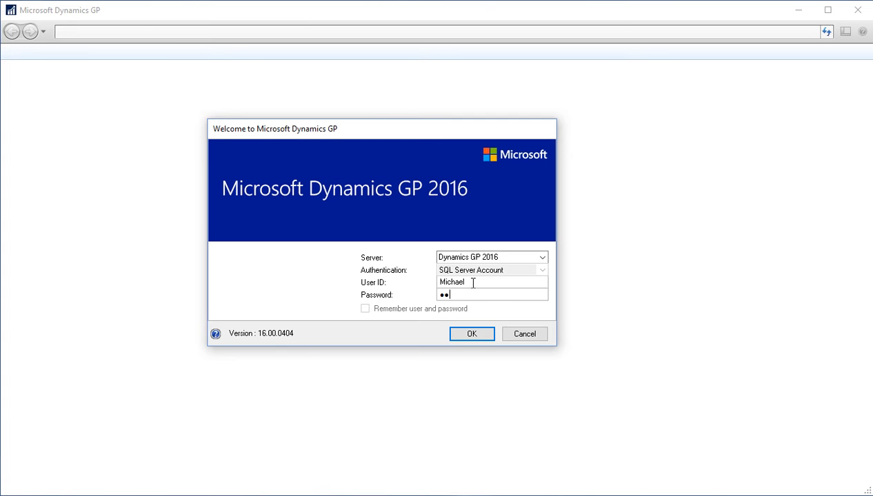
{"action": "left_click", "coordinate": [471, 334]}
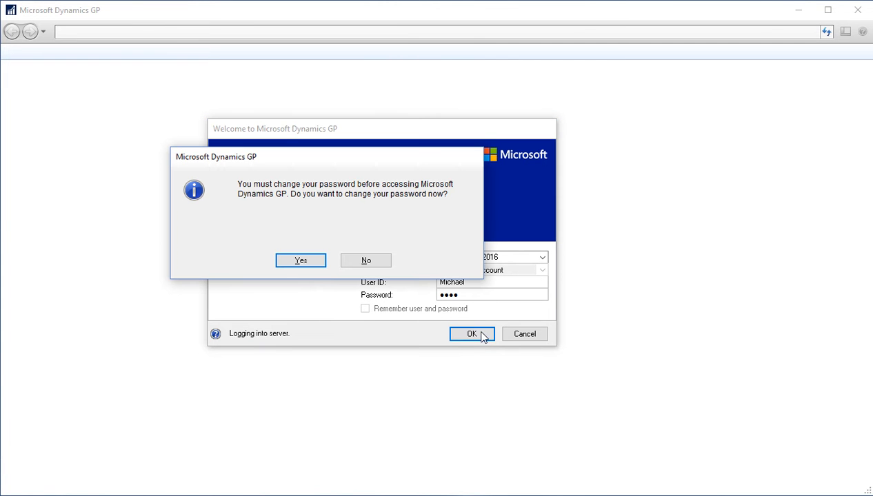
{"action": "mouse_move", "coordinate": [312, 285]}
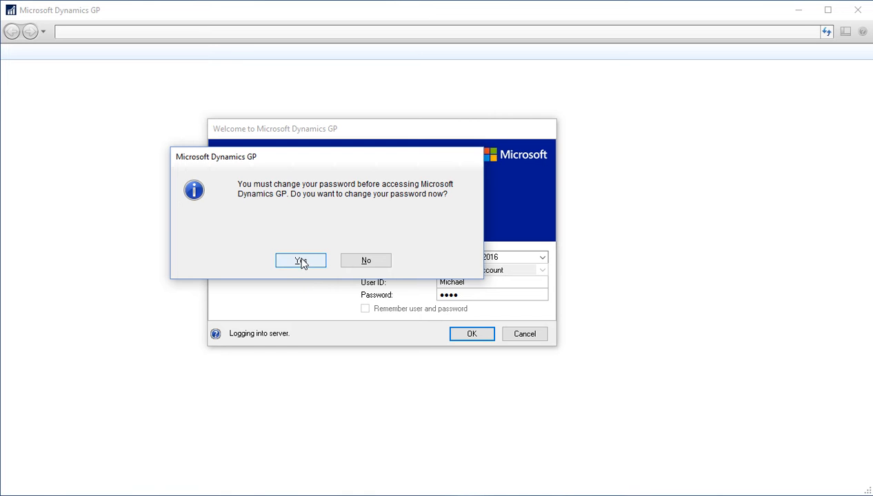
{"action": "left_click", "coordinate": [301, 261]}
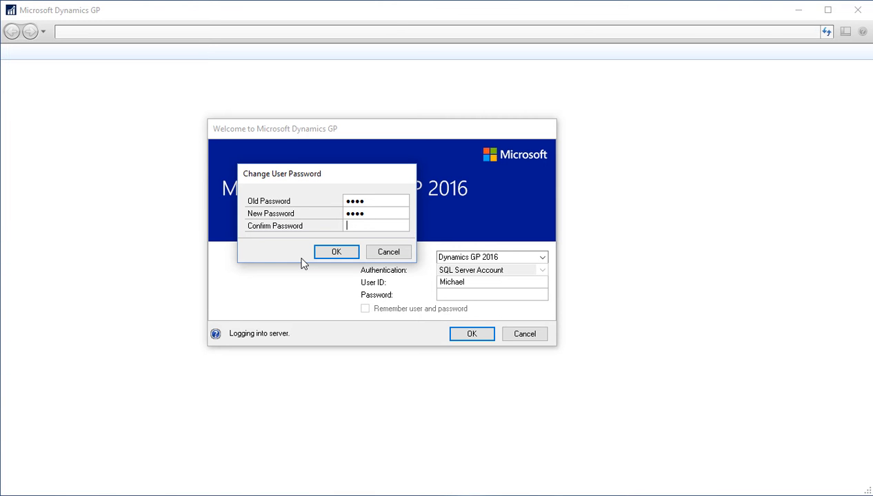
Set the new password and log in with it.
{"action": "type", "text": "••••"}
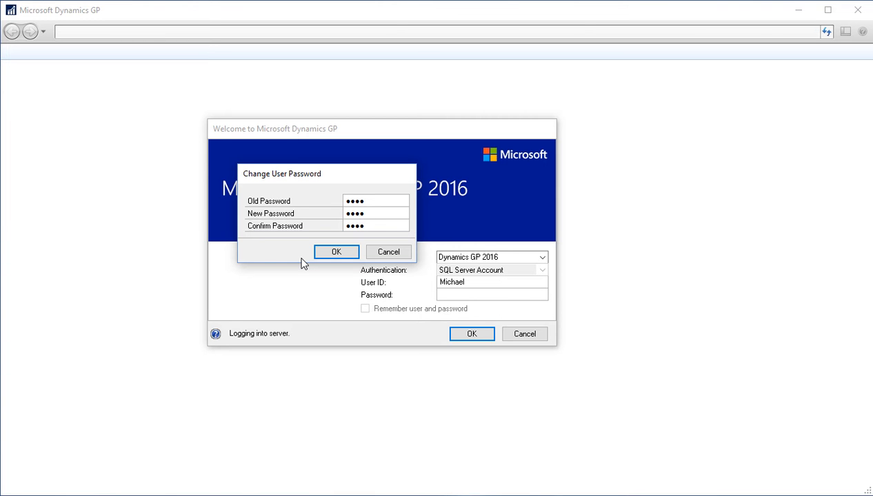
{"action": "left_click", "coordinate": [336, 252]}
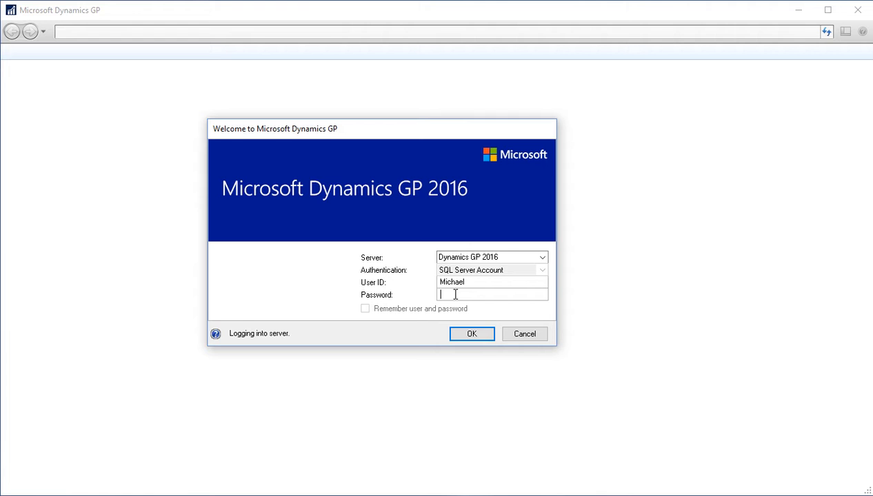
{"action": "type", "text": "••••"}
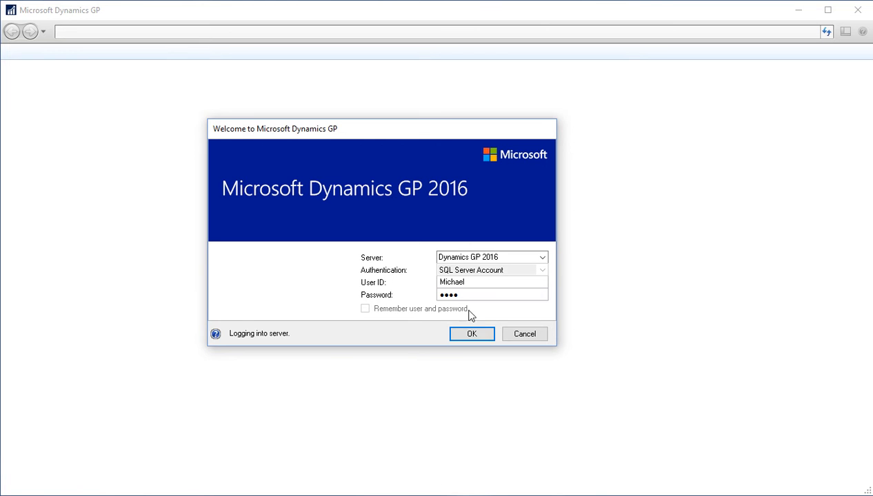
{"action": "left_click", "coordinate": [471, 333]}
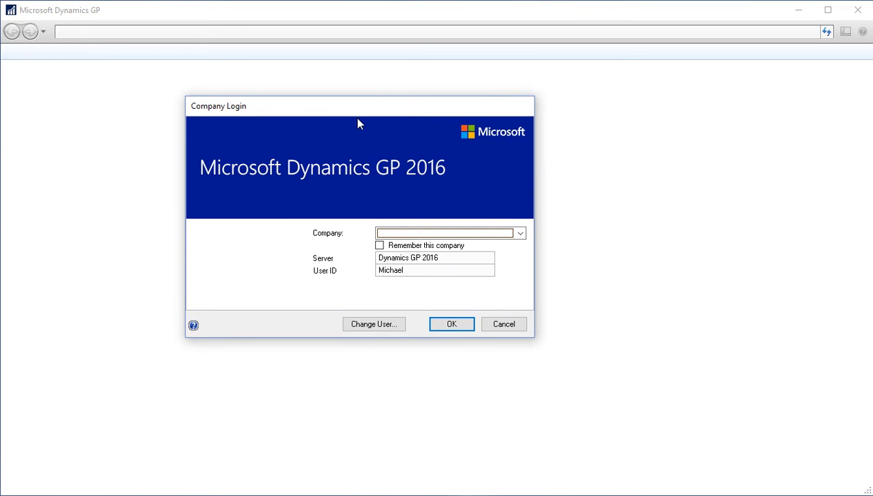
{"action": "mouse_move", "coordinate": [355, 113]}
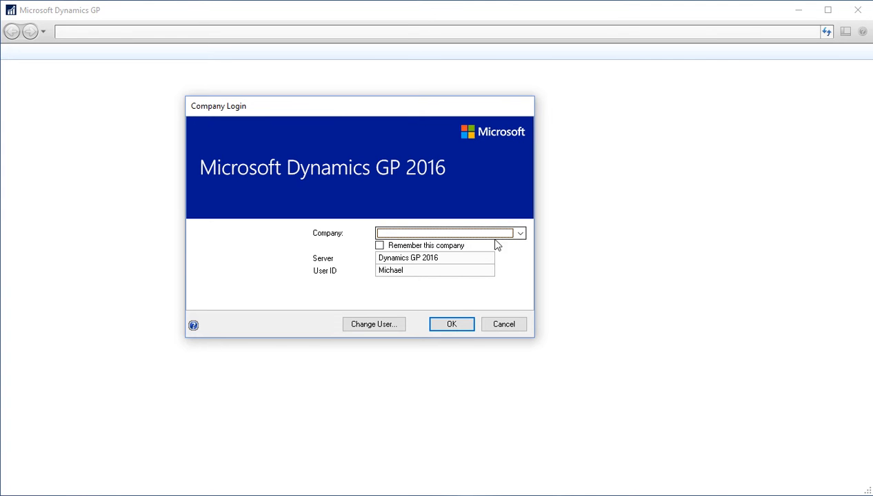
Choose Fabrikam, Inc. from the company list and log in.
{"action": "left_click", "coordinate": [520, 233]}
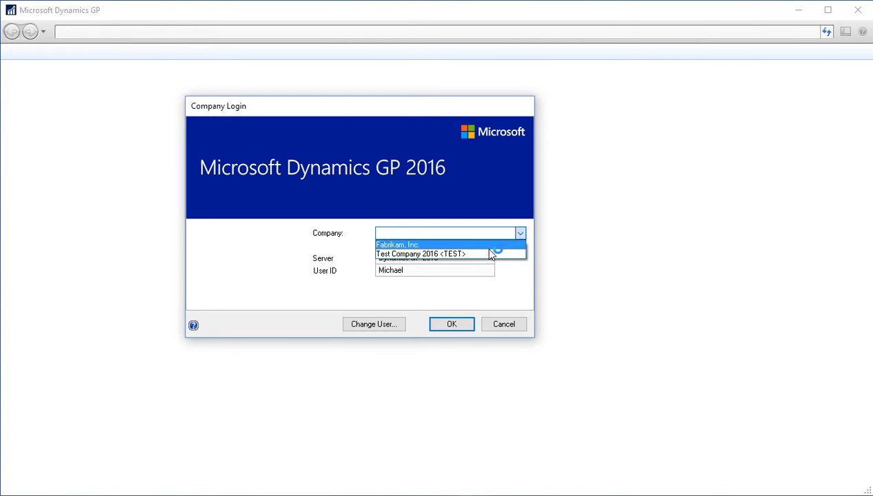
{"action": "mouse_move", "coordinate": [424, 248]}
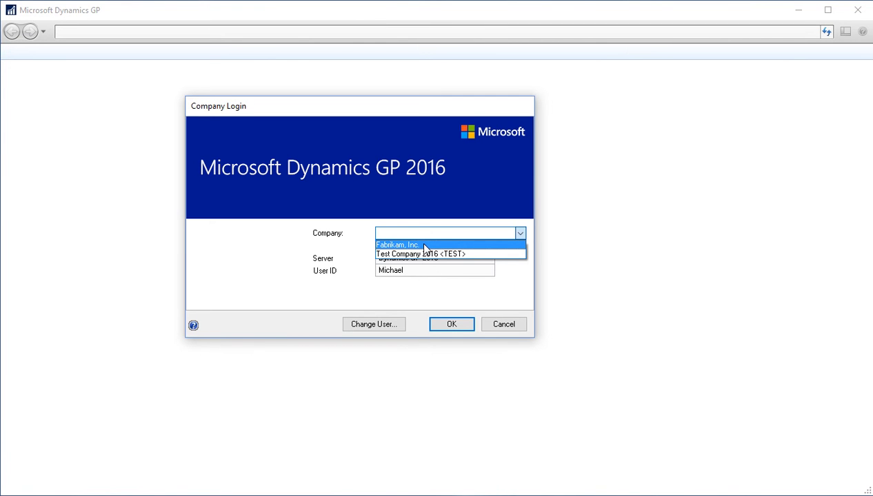
{"action": "left_click", "coordinate": [396, 245]}
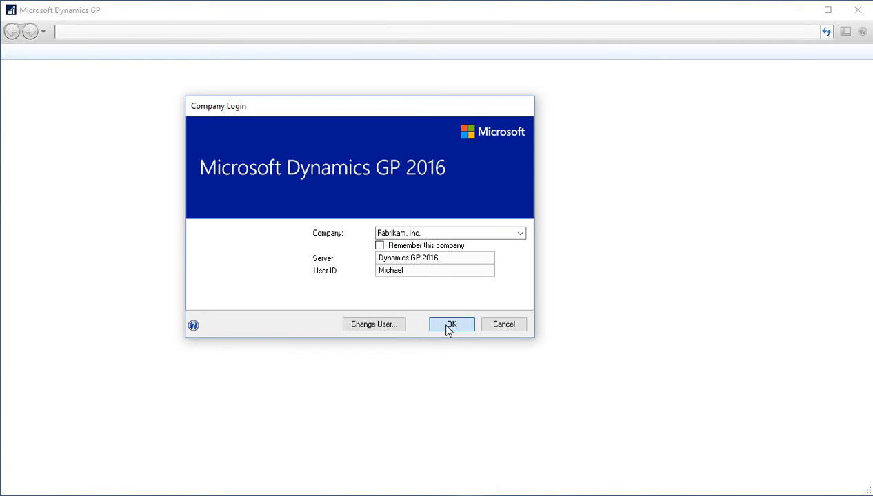
{"action": "left_click", "coordinate": [451, 324]}
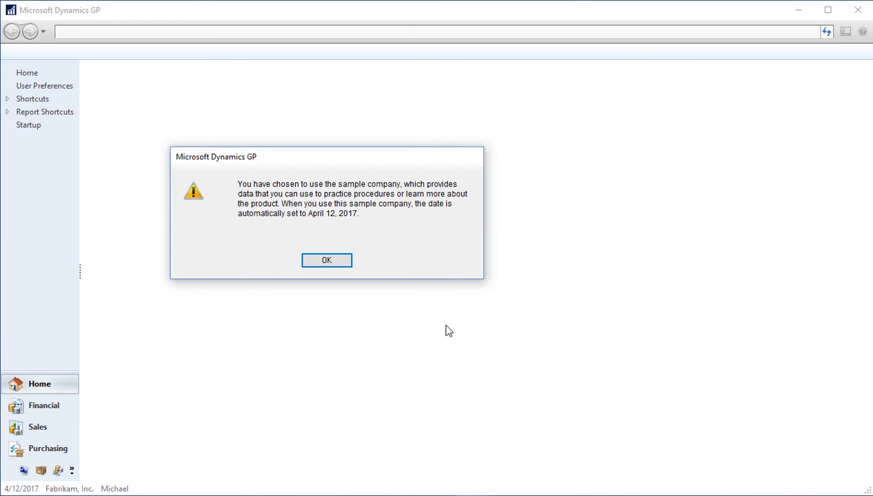
{"action": "mouse_move", "coordinate": [443, 242]}
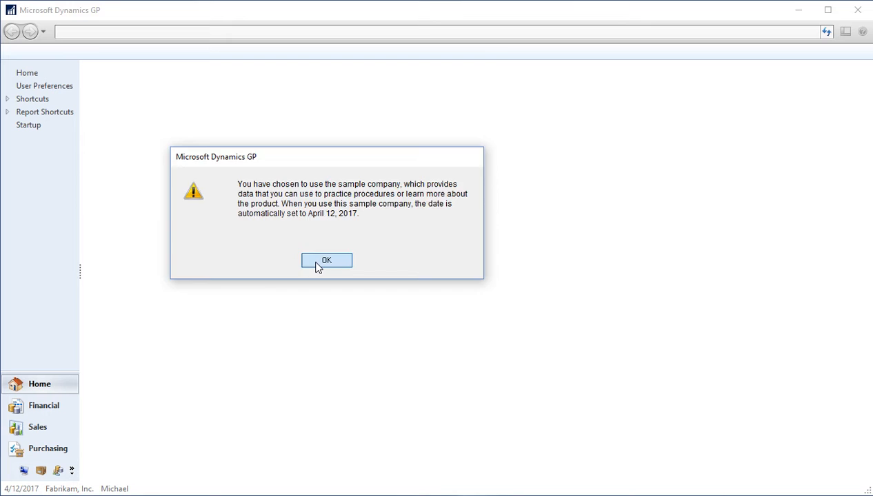
Acknowledge the sample company date notice.
{"action": "left_click", "coordinate": [326, 261]}
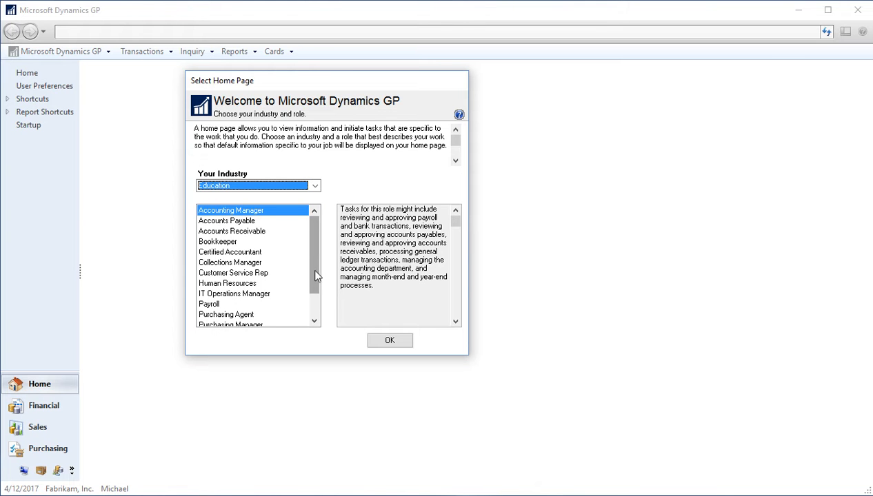
Choose Wholesale & Distribution industry and Bookkeeper role for the home page.
{"action": "left_click", "coordinate": [315, 186]}
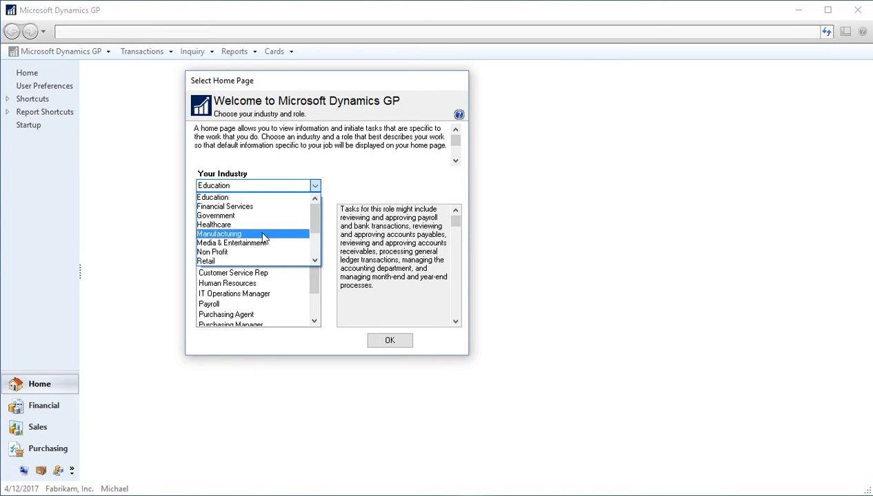
{"action": "scroll", "scroll_direction": "down", "scroll_amount": 3}
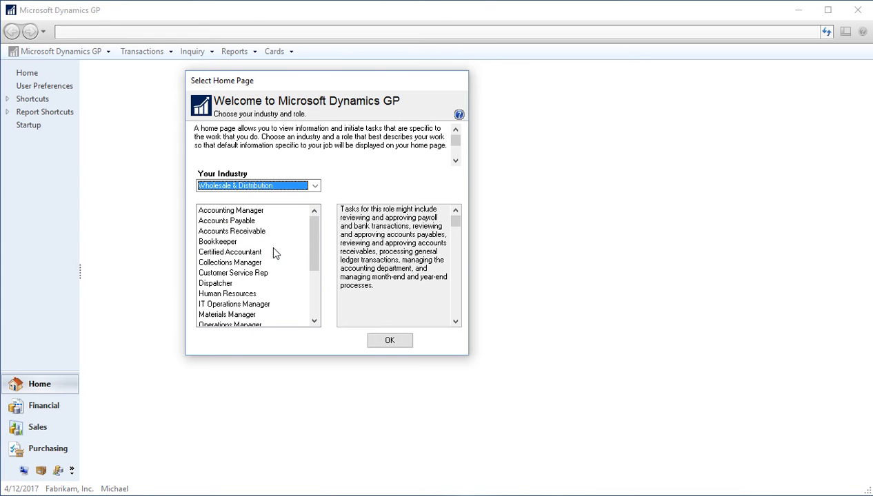
{"action": "left_click", "coordinate": [218, 242]}
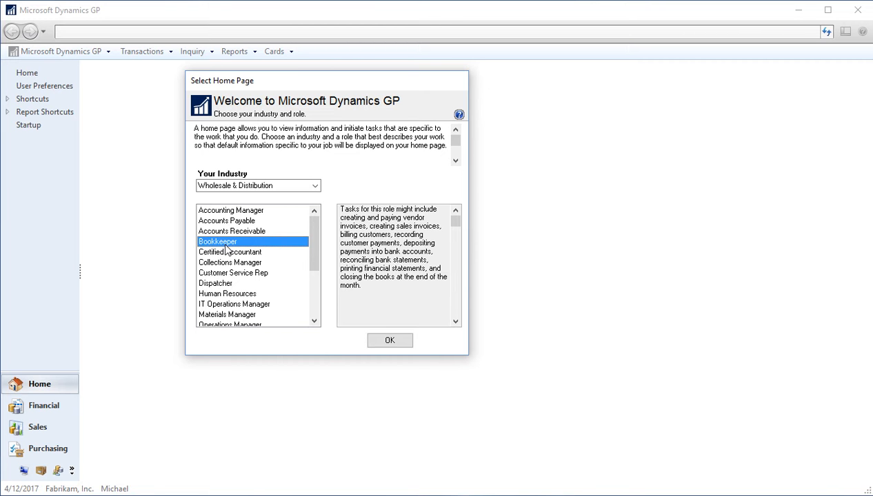
{"action": "left_click", "coordinate": [389, 340]}
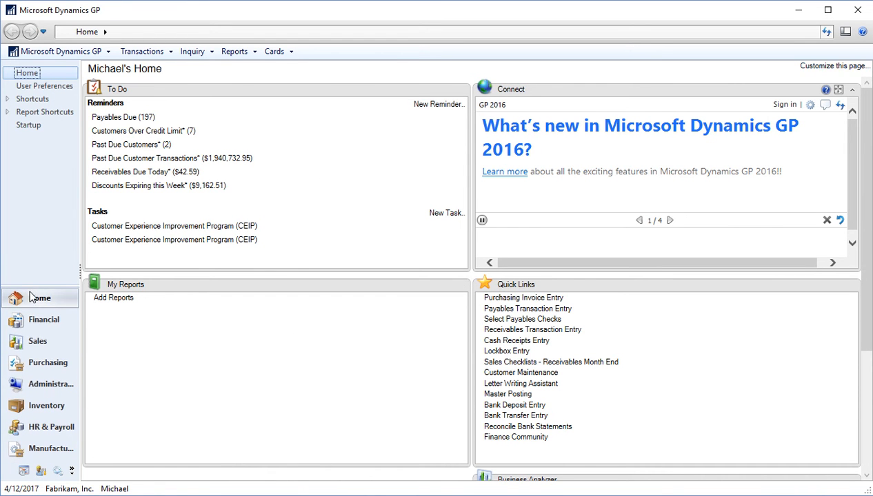
{"action": "mouse_move", "coordinate": [246, 90]}
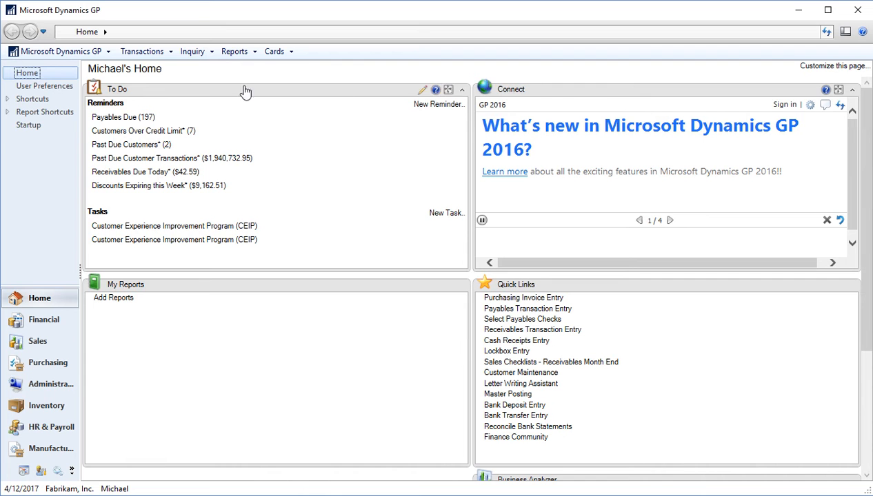
{"action": "mouse_move", "coordinate": [245, 136]}
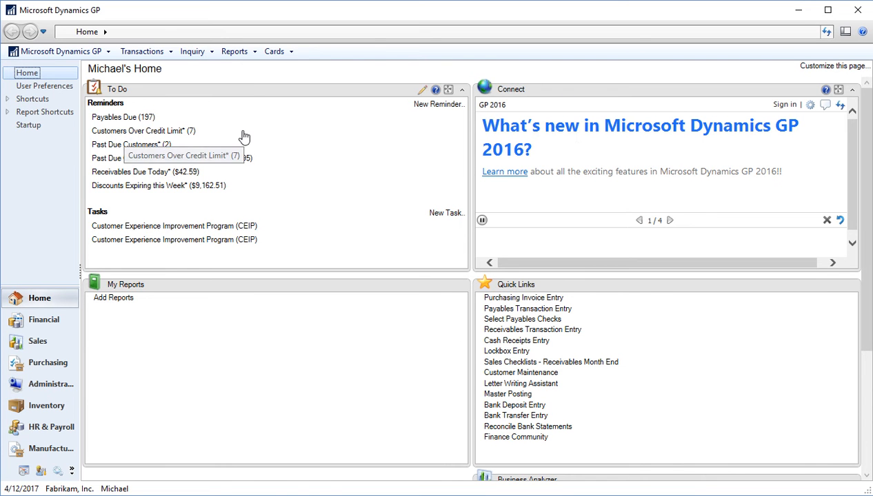
{"action": "mouse_move", "coordinate": [522, 319]}
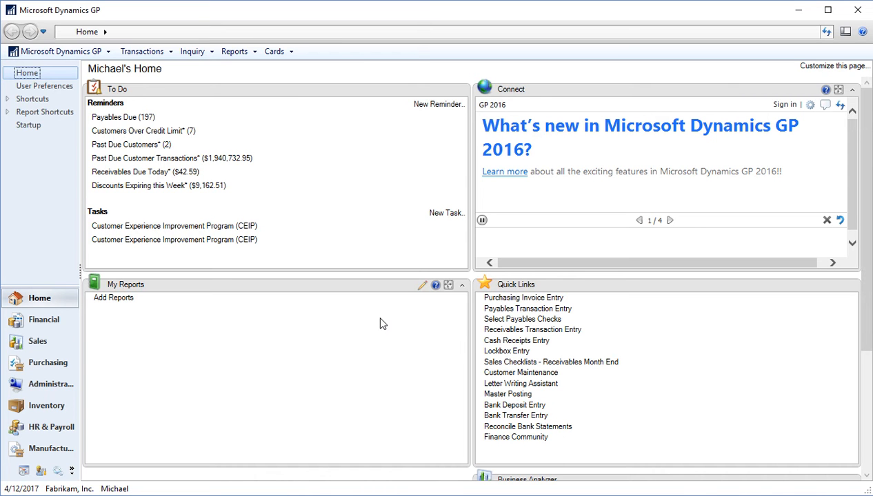
{"action": "left_click", "coordinate": [668, 220]}
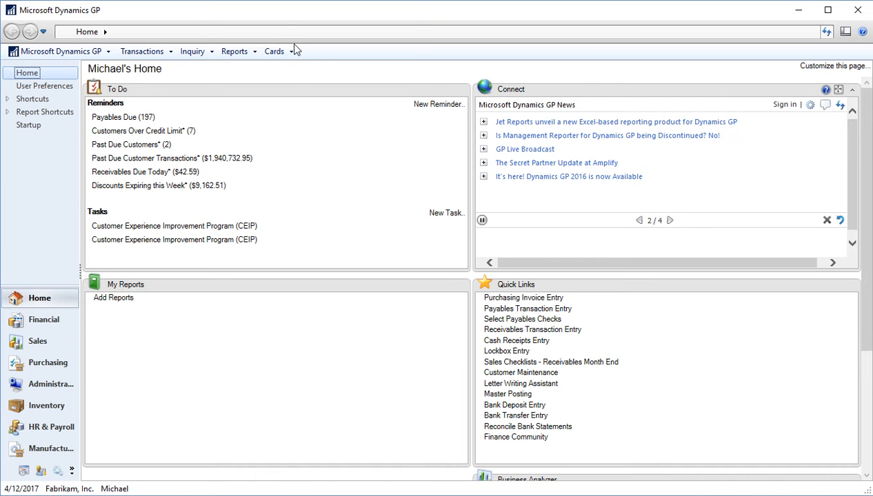
{"action": "mouse_move", "coordinate": [186, 32]}
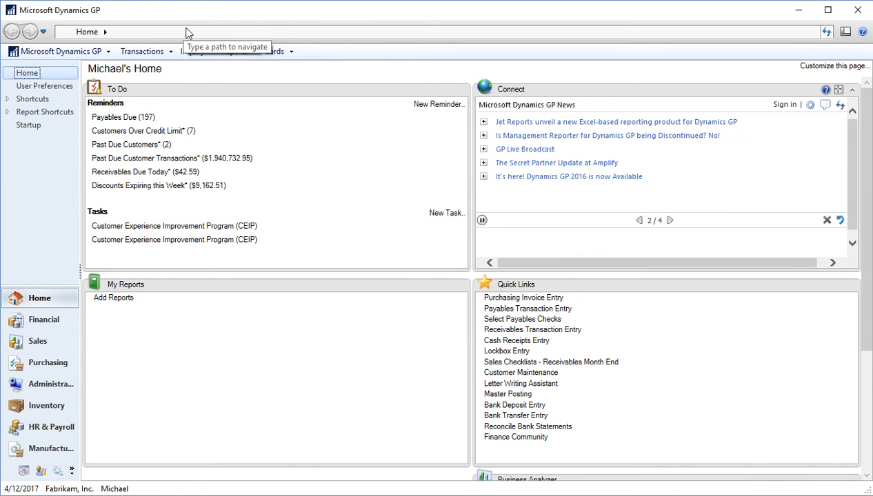
{"action": "mouse_move", "coordinate": [216, 35]}
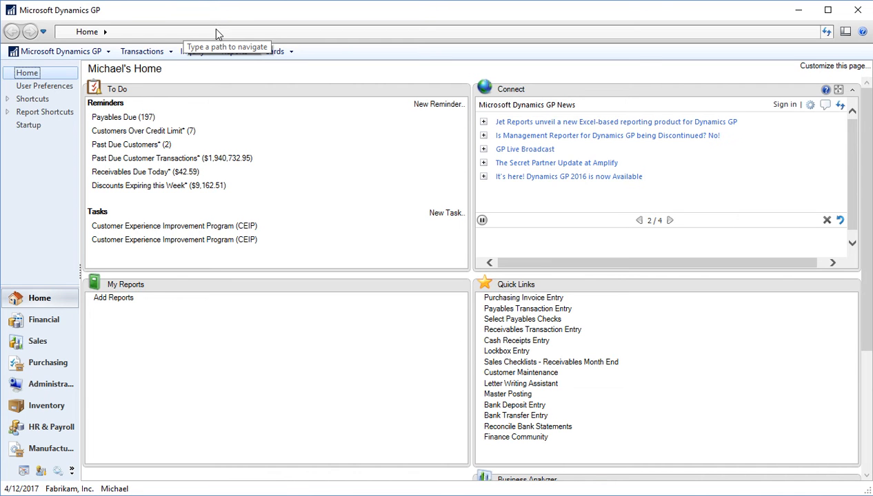
Select the 'Home' path text in the navigation address bar for editing.
{"action": "left_click", "coordinate": [669, 219]}
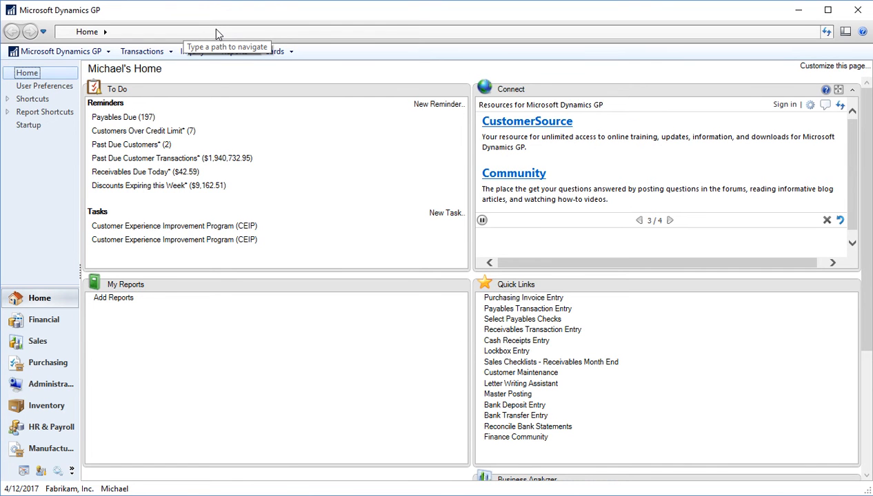
{"action": "left_click", "coordinate": [137, 32]}
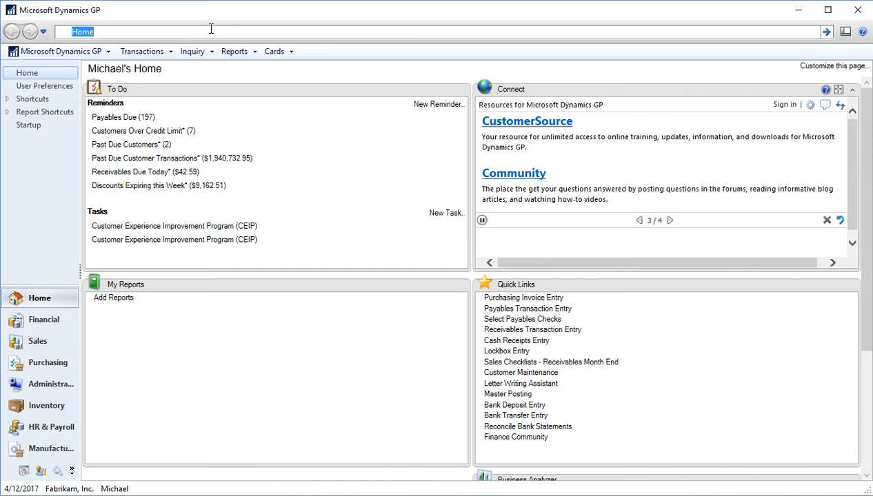
{"action": "mouse_move", "coordinate": [72, 246]}
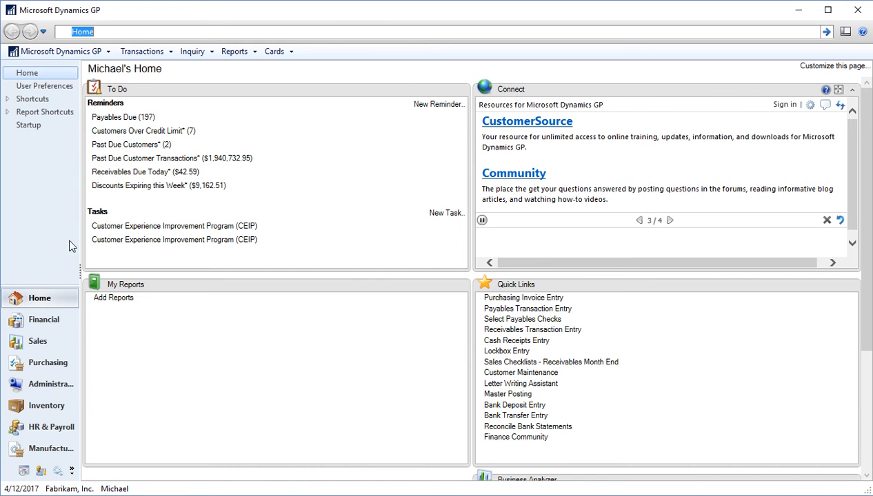
Go to the Financial area page from the navigation pane.
{"action": "left_click", "coordinate": [43, 319]}
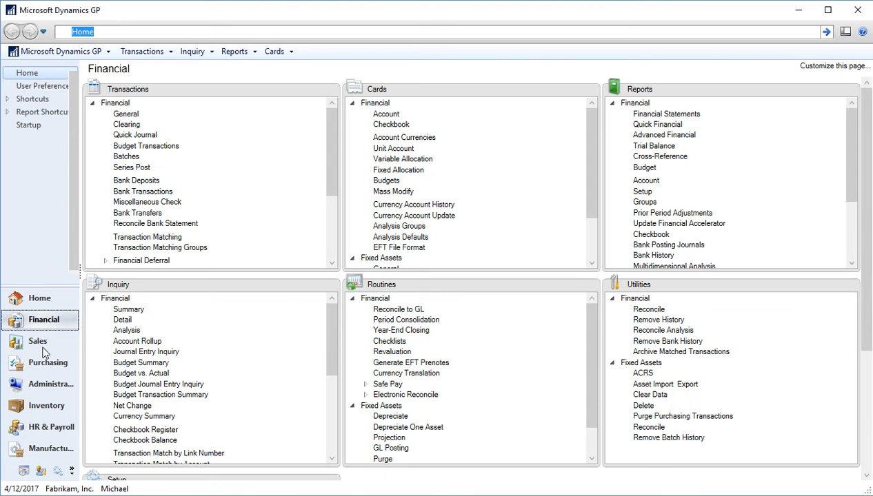
{"action": "left_click", "coordinate": [43, 319]}
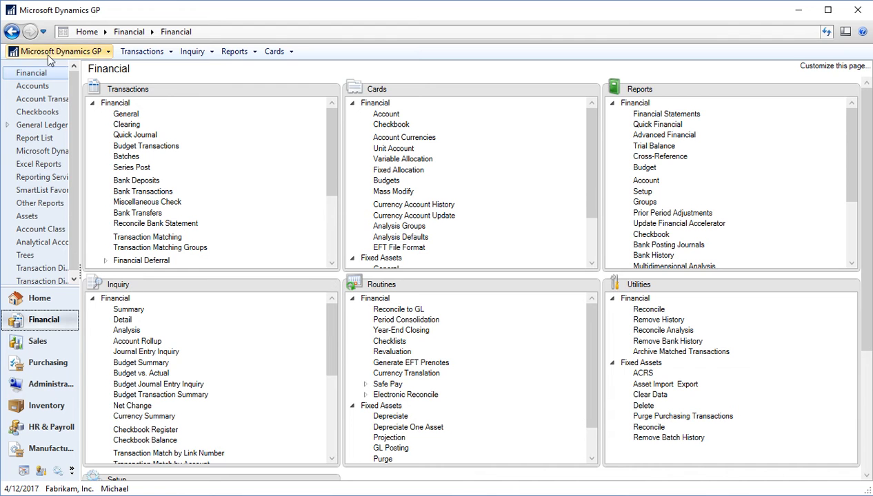
{"action": "mouse_move", "coordinate": [13, 32]}
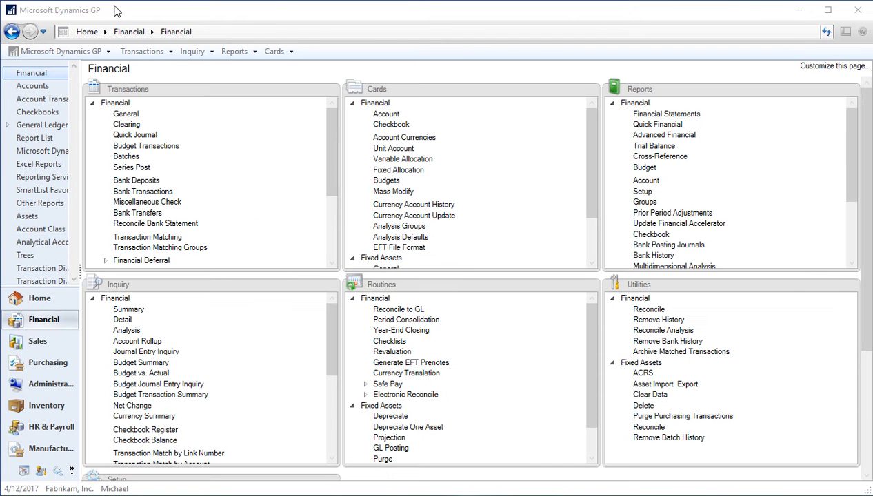
{"action": "mouse_move", "coordinate": [275, 19]}
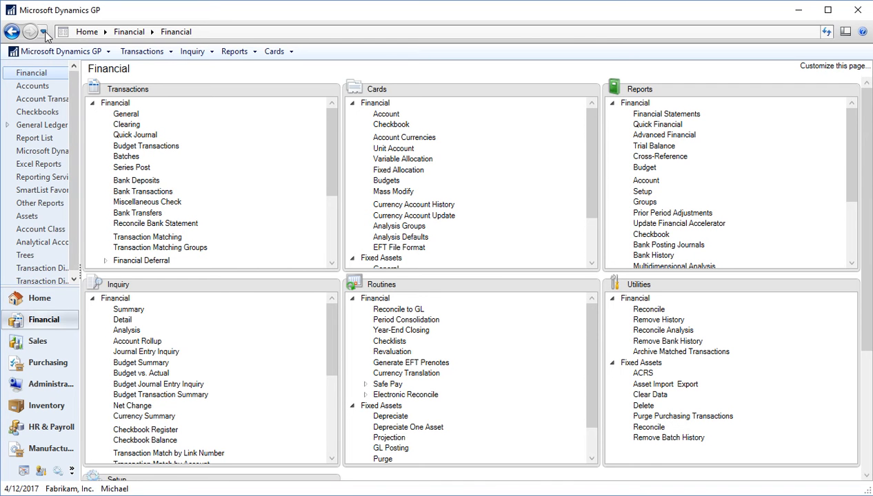
{"action": "left_click", "coordinate": [44, 33]}
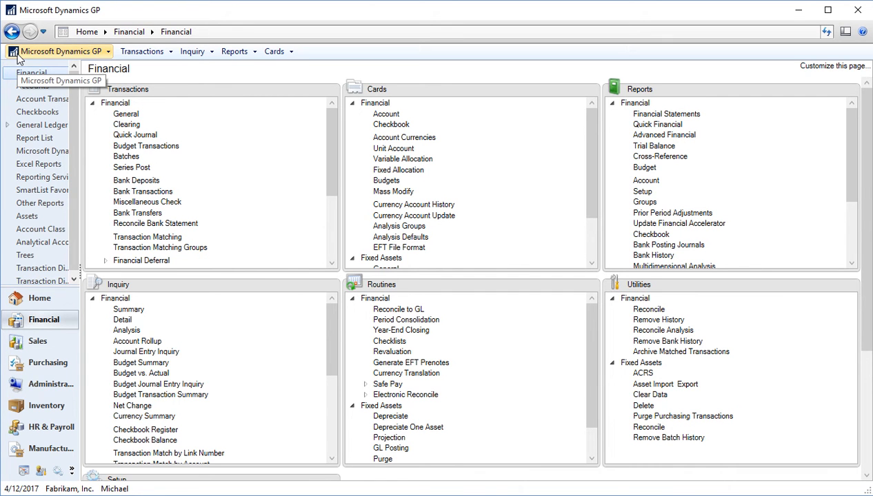
{"action": "mouse_move", "coordinate": [79, 57]}
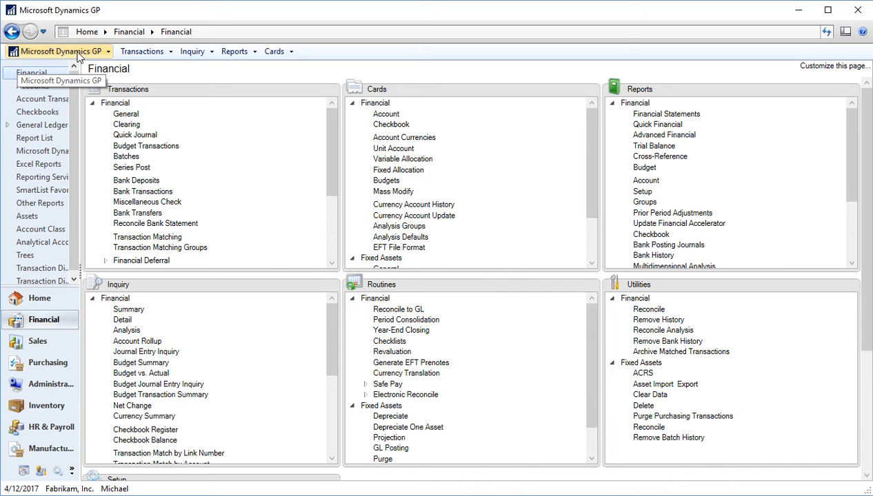
{"action": "mouse_move", "coordinate": [59, 51]}
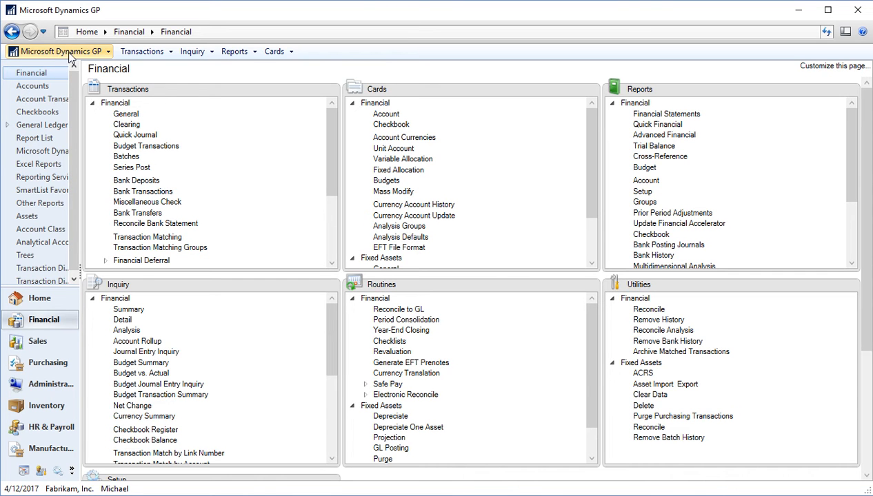
Open the Microsoft Dynamics GP menu showing User and Company, Tools, SmartList options.
{"action": "left_click", "coordinate": [59, 51]}
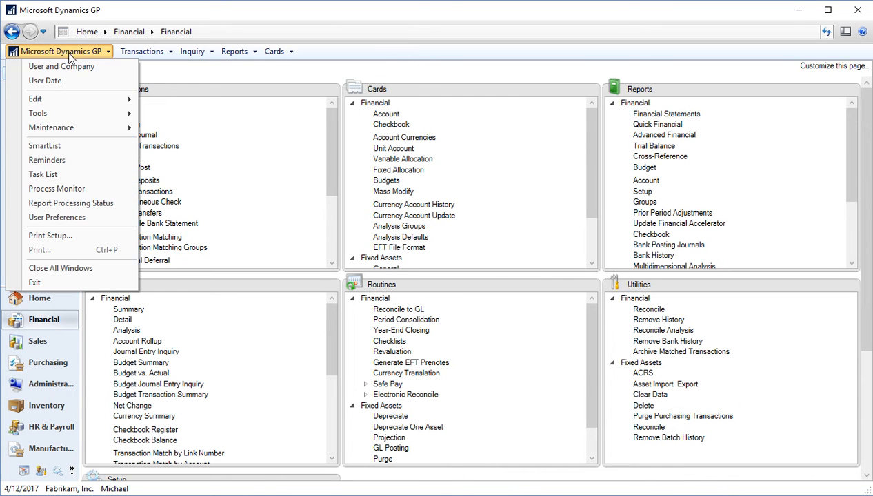
{"action": "mouse_move", "coordinate": [62, 66]}
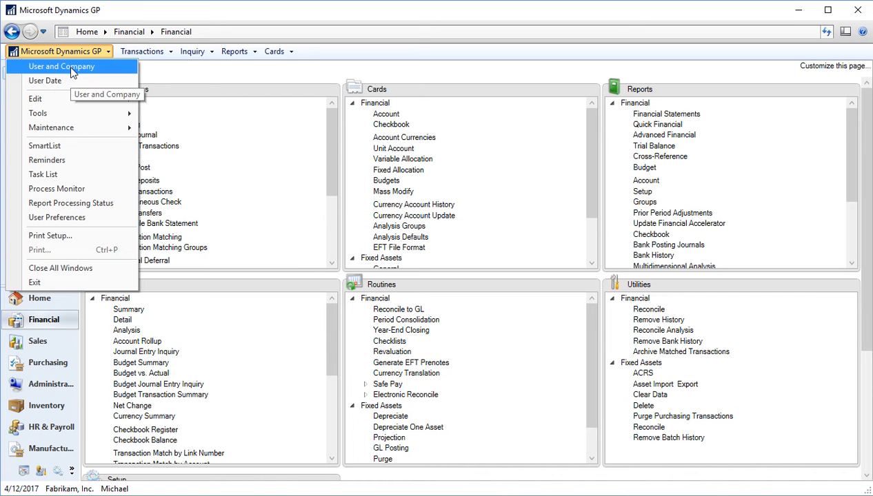
{"action": "mouse_move", "coordinate": [45, 81]}
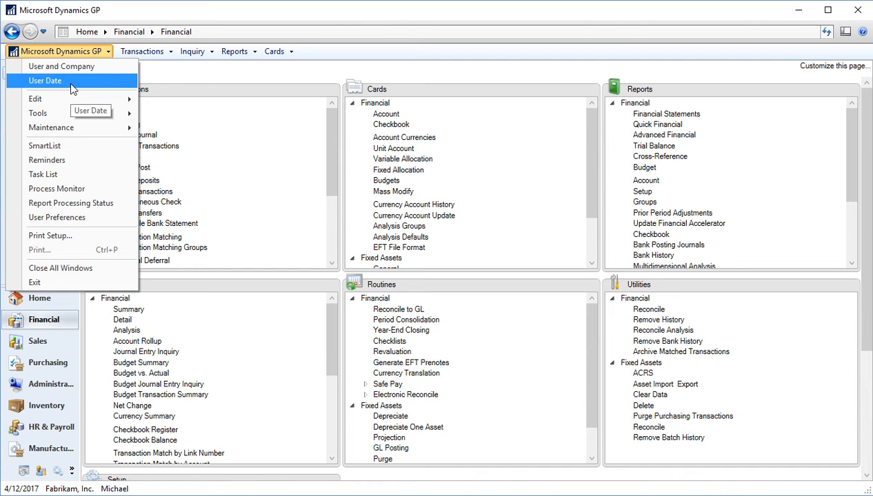
{"action": "mouse_move", "coordinate": [45, 81]}
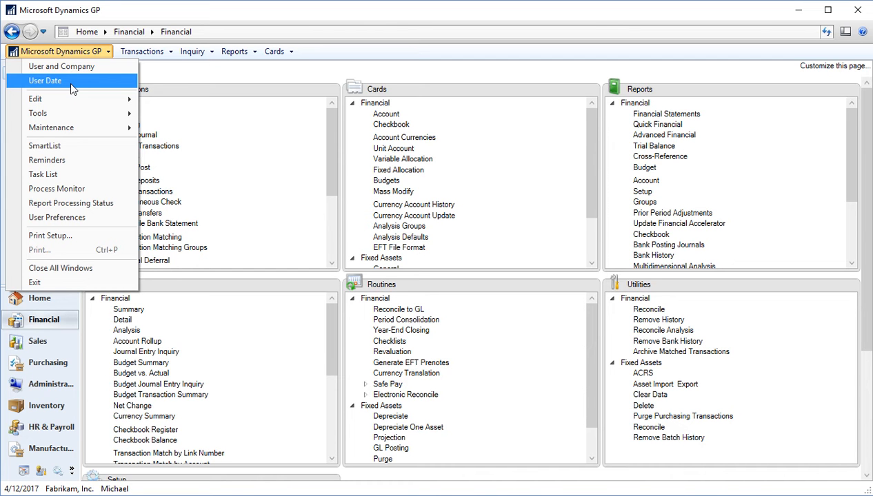
{"action": "mouse_move", "coordinate": [62, 66]}
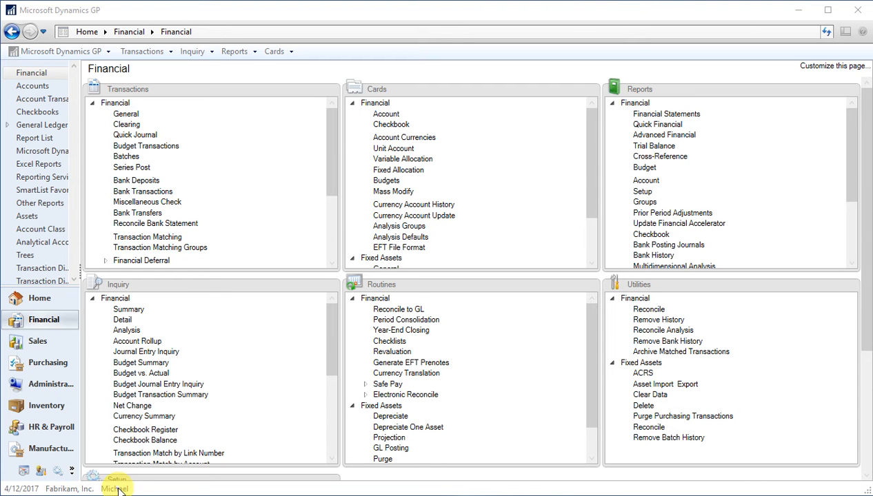
{"action": "mouse_move", "coordinate": [31, 489]}
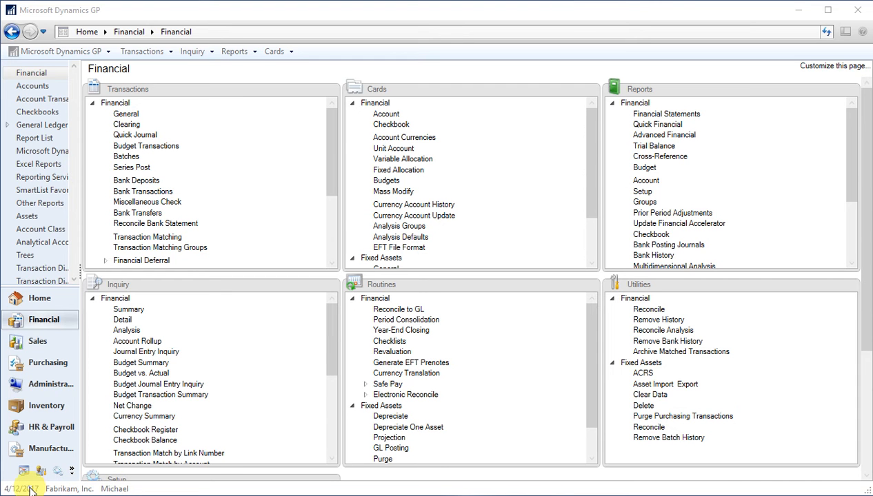
{"action": "left_click", "coordinate": [21, 489]}
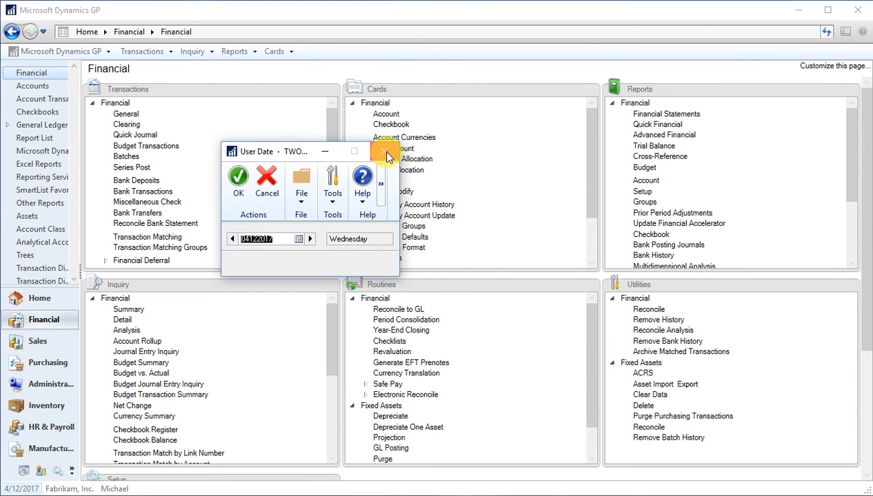
{"action": "left_click", "coordinate": [386, 151]}
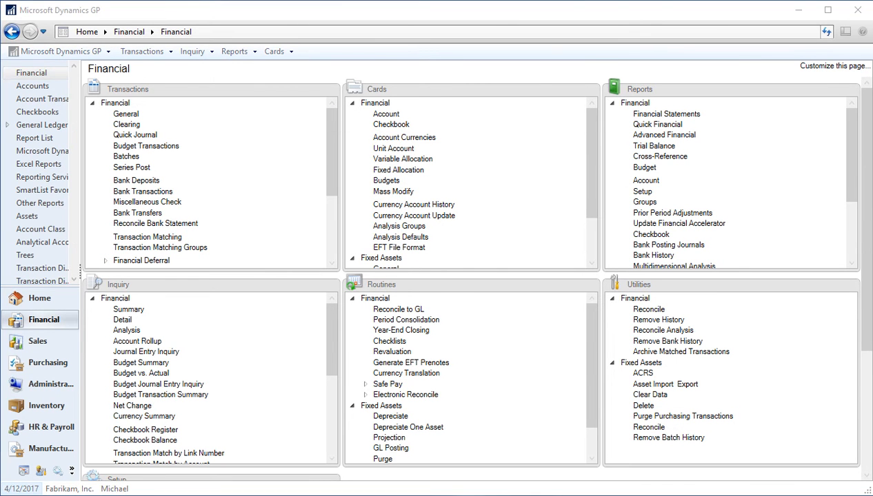
{"action": "left_click", "coordinate": [59, 51]}
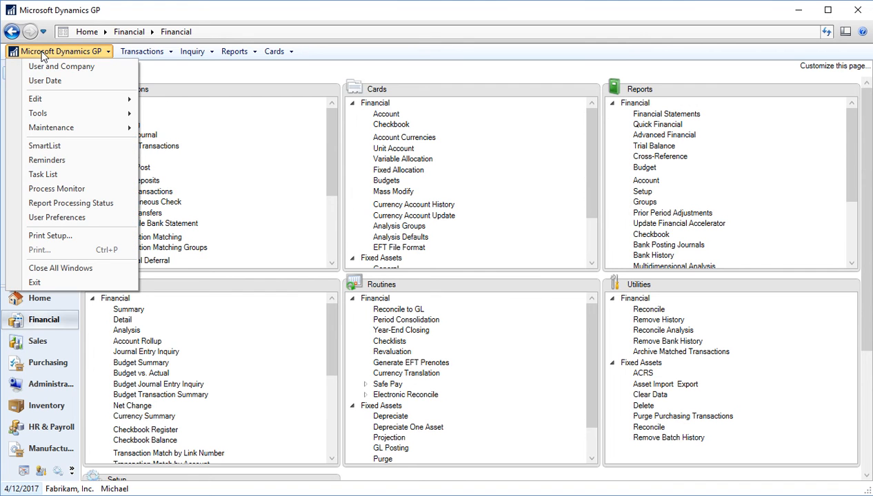
{"action": "mouse_move", "coordinate": [59, 102]}
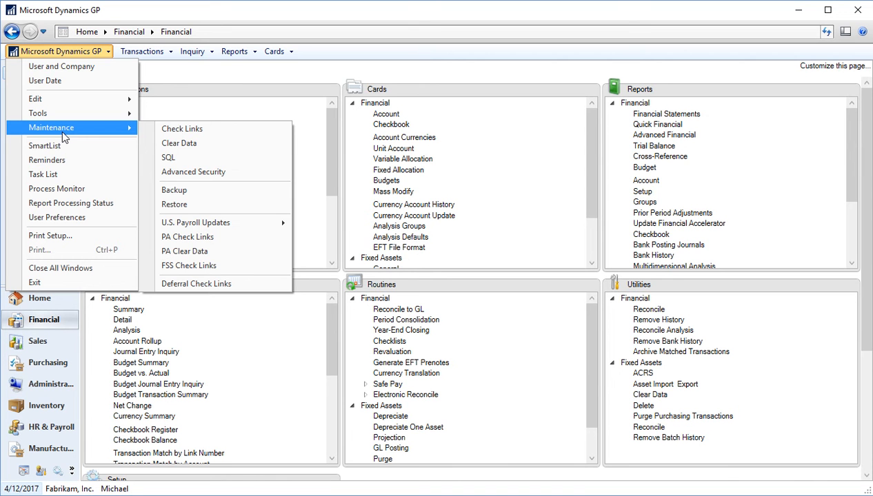
{"action": "mouse_move", "coordinate": [45, 146]}
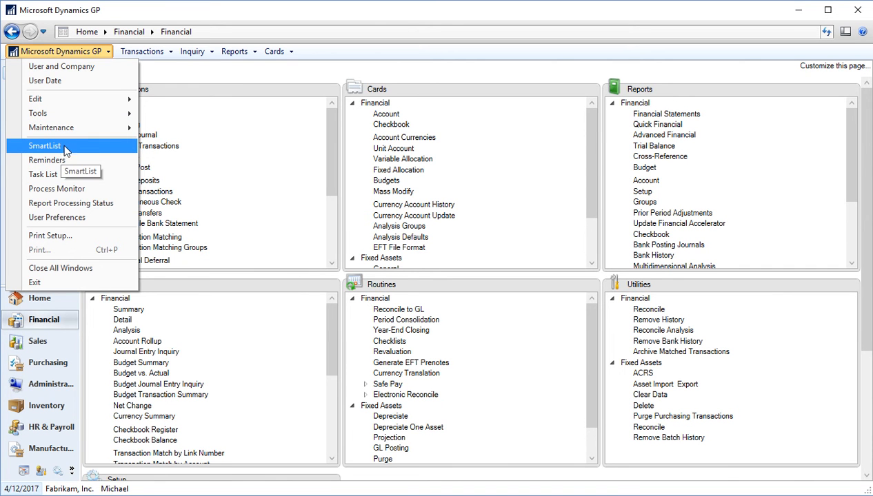
{"action": "mouse_move", "coordinate": [47, 160]}
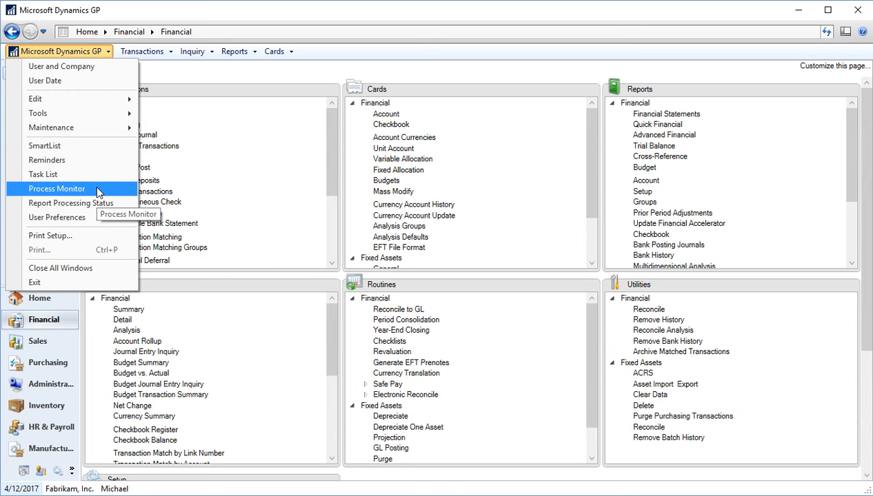
{"action": "mouse_move", "coordinate": [71, 202]}
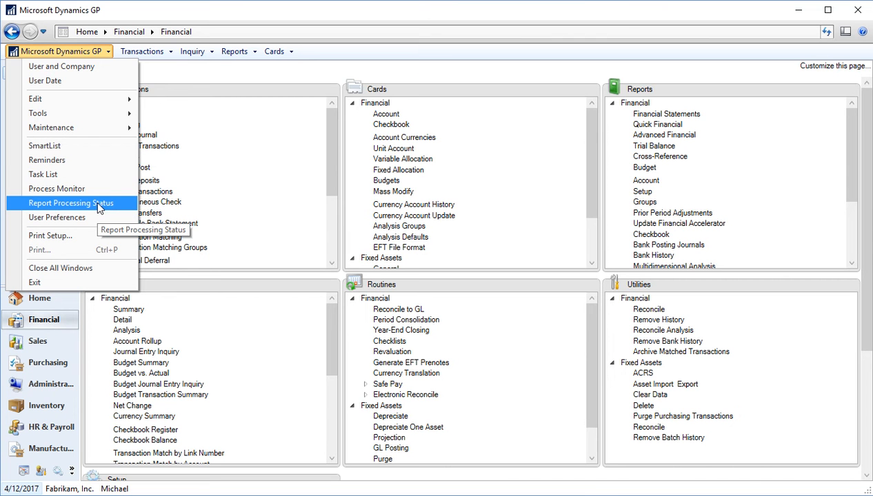
{"action": "mouse_move", "coordinate": [57, 217]}
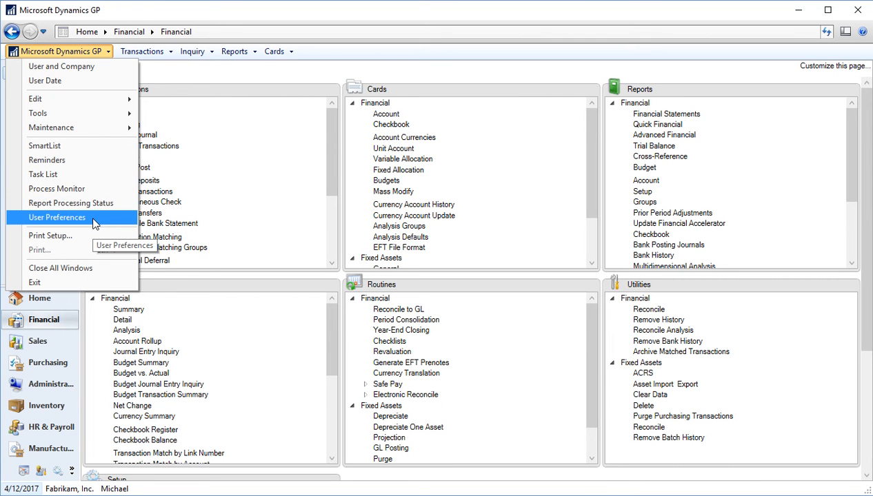
{"action": "mouse_move", "coordinate": [51, 235]}
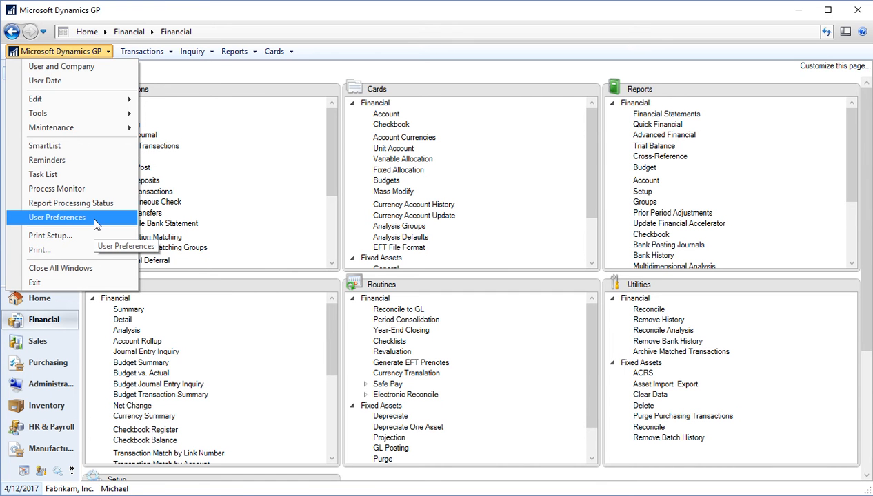
{"action": "mouse_move", "coordinate": [75, 236]}
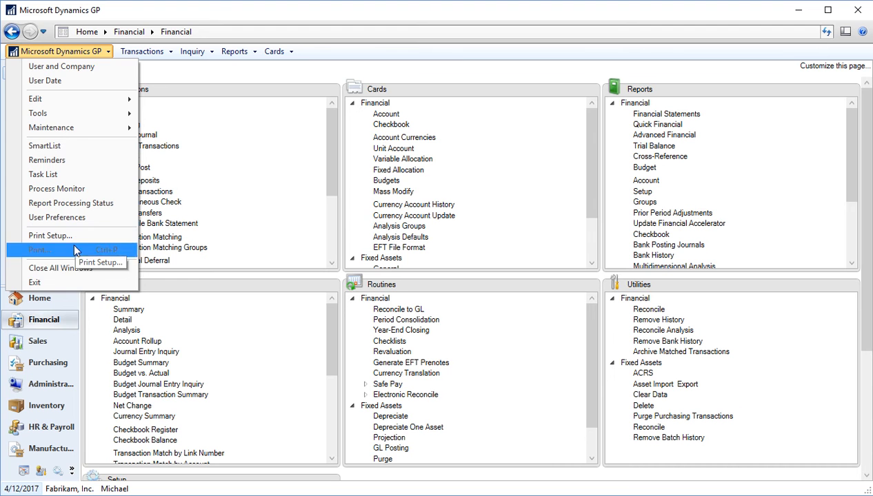
{"action": "mouse_move", "coordinate": [61, 268]}
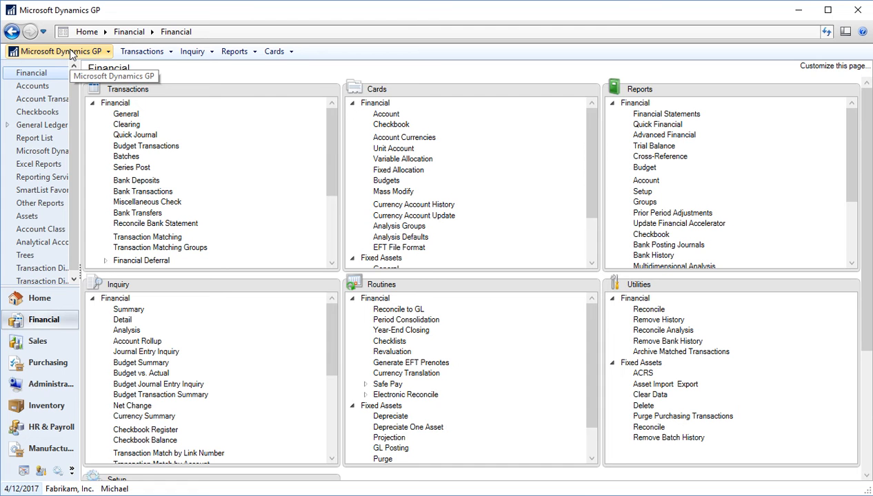
{"action": "mouse_move", "coordinate": [141, 51]}
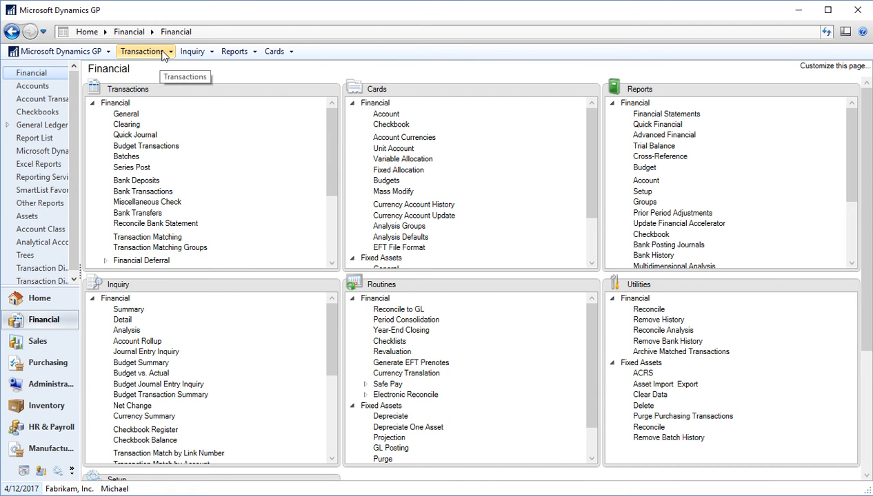
{"action": "left_click", "coordinate": [143, 51]}
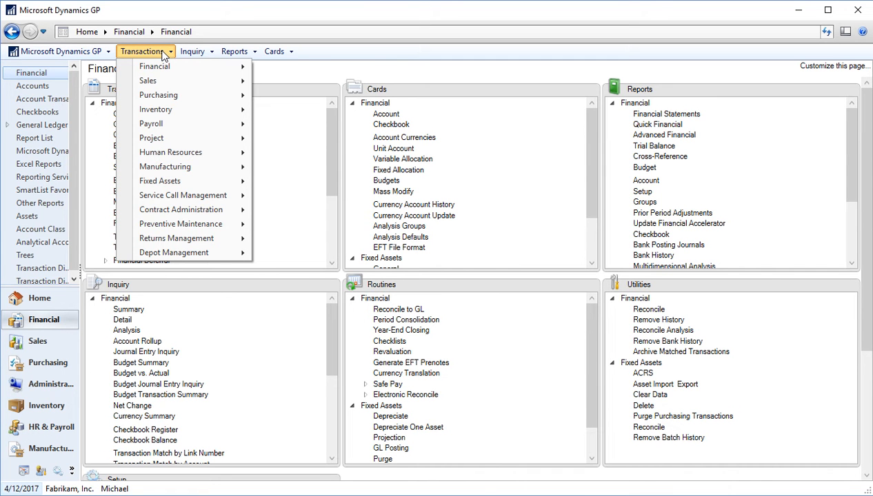
{"action": "mouse_move", "coordinate": [147, 80]}
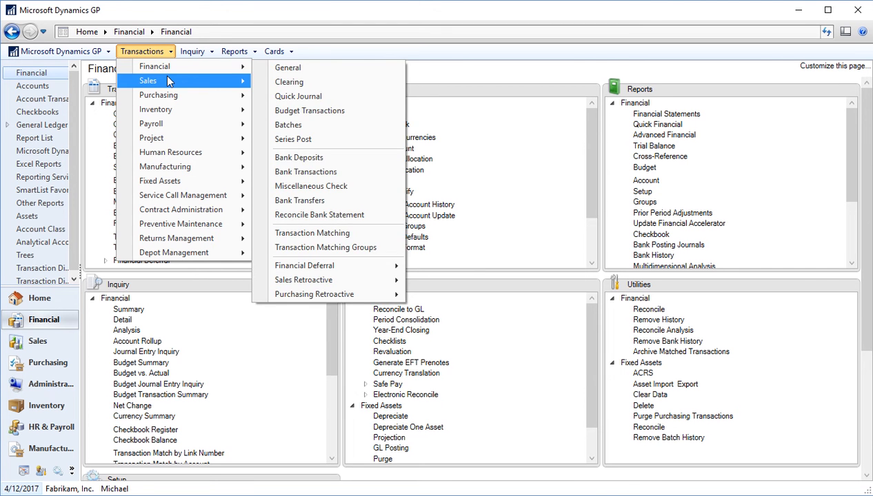
{"action": "mouse_move", "coordinate": [155, 109]}
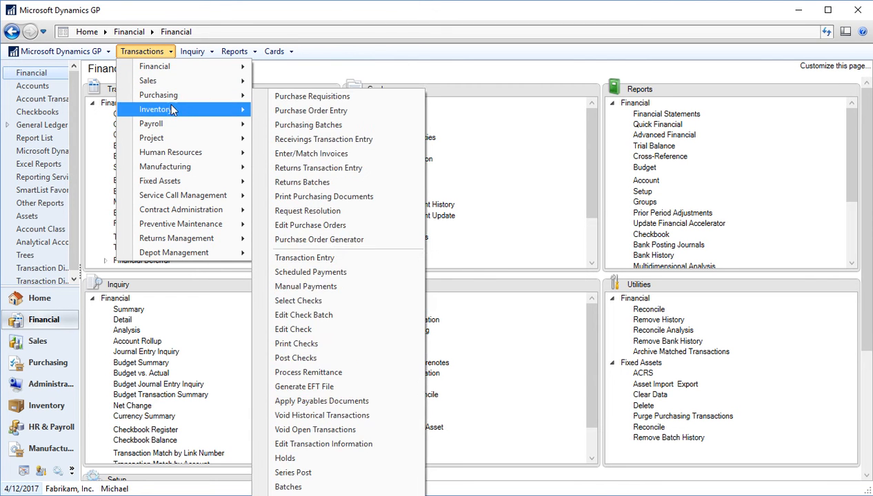
{"action": "mouse_move", "coordinate": [181, 209]}
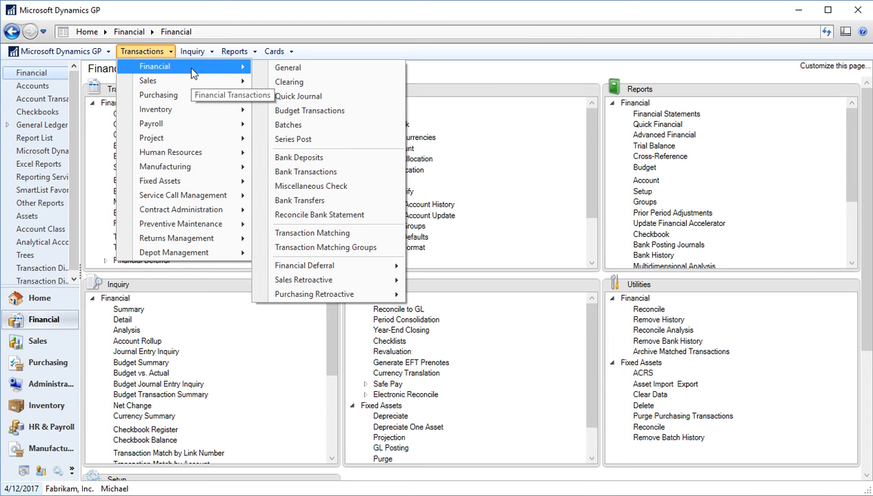
{"action": "mouse_move", "coordinate": [193, 74]}
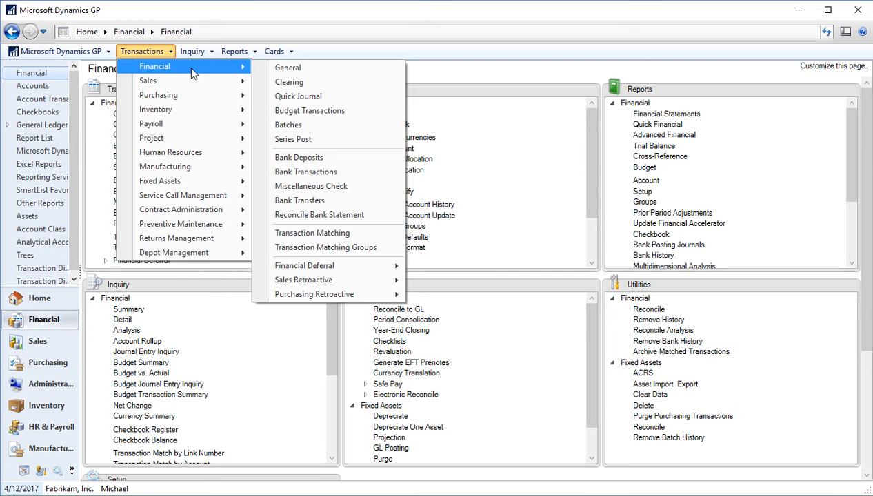
{"action": "mouse_move", "coordinate": [147, 81]}
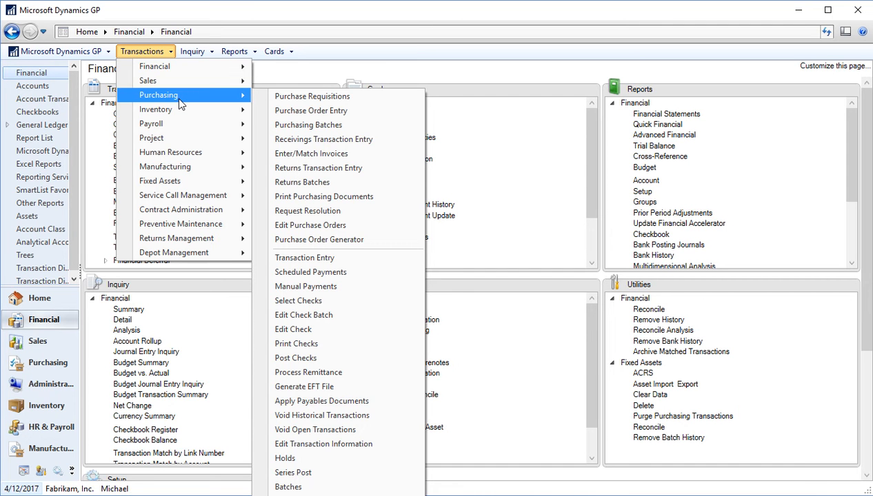
{"action": "mouse_move", "coordinate": [151, 138]}
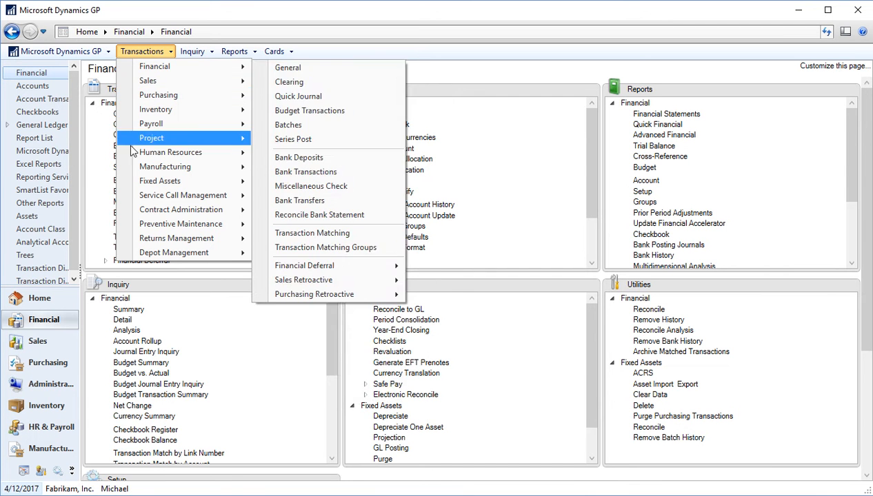
{"action": "mouse_move", "coordinate": [164, 66]}
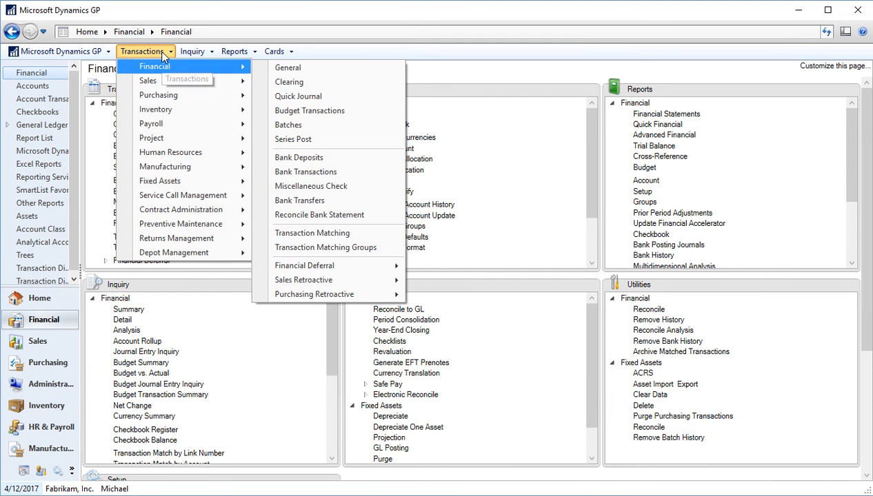
{"action": "left_click", "coordinate": [192, 51]}
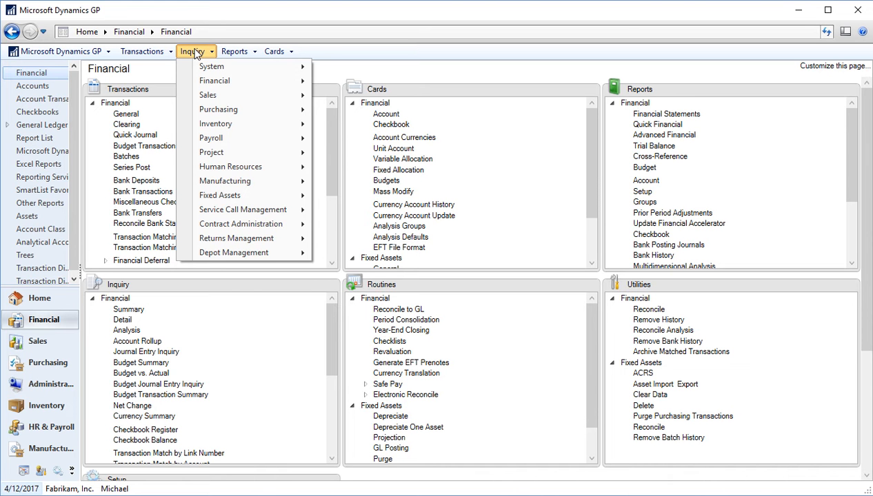
{"action": "mouse_move", "coordinate": [231, 66]}
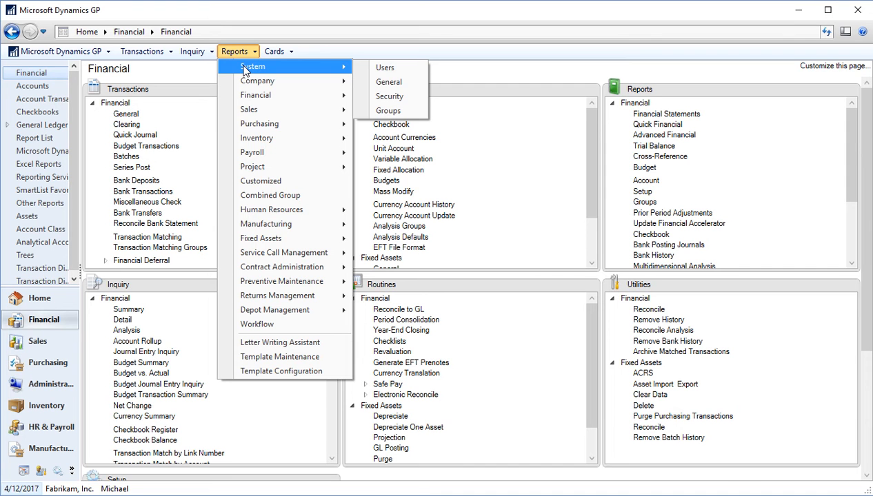
{"action": "mouse_move", "coordinate": [248, 108]}
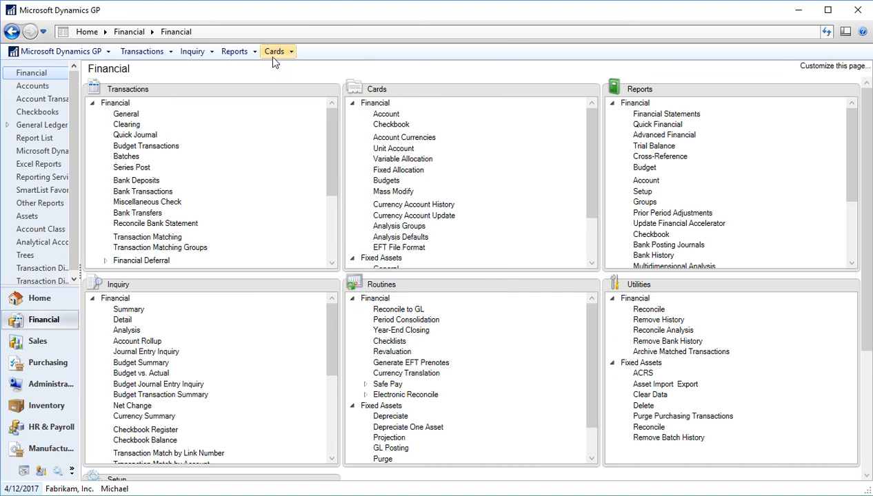
{"action": "left_click", "coordinate": [275, 51]}
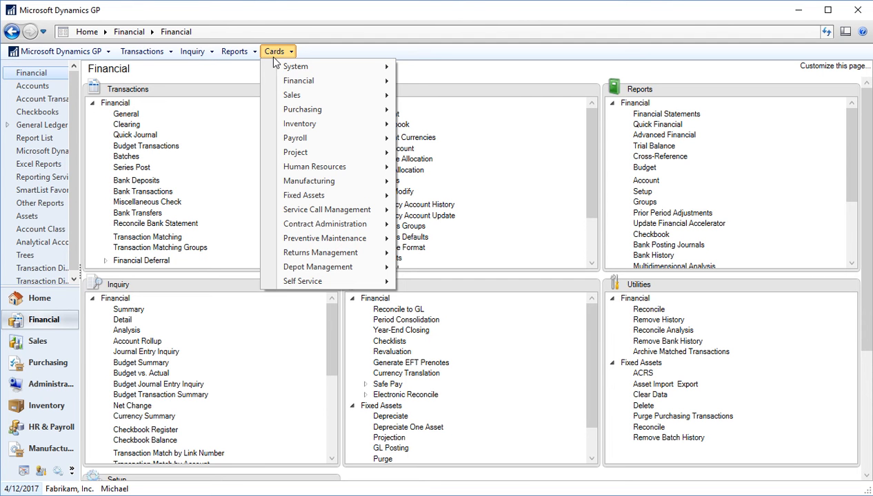
{"action": "left_click", "coordinate": [275, 51]}
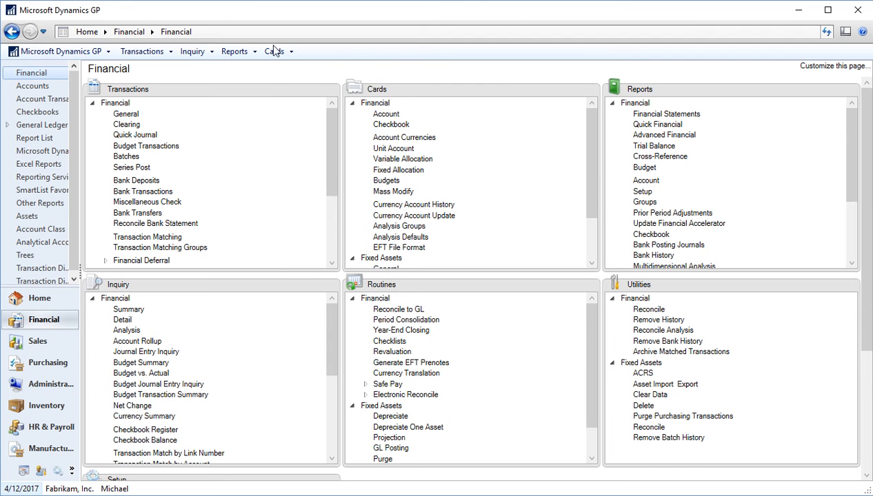
{"action": "left_click", "coordinate": [274, 51]}
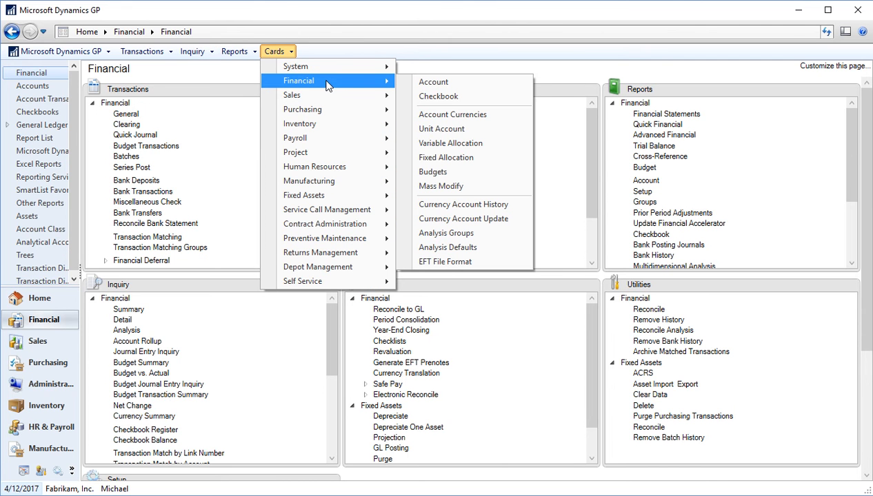
{"action": "mouse_move", "coordinate": [333, 95]}
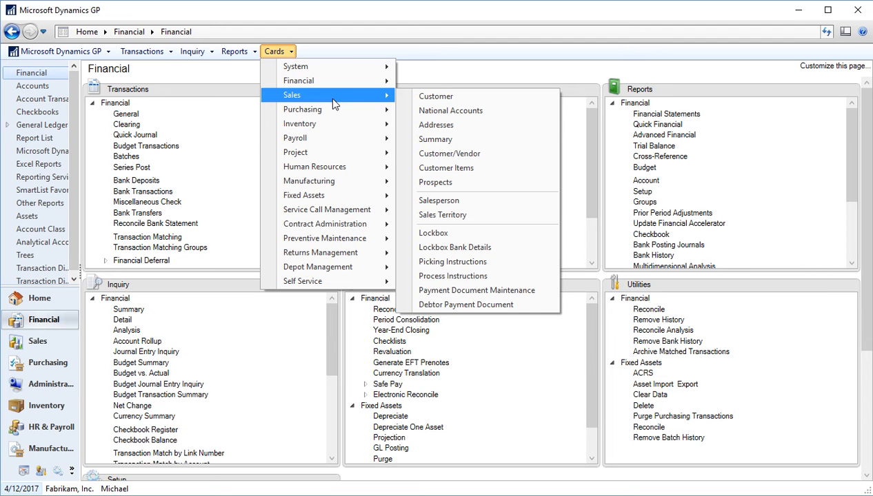
{"action": "mouse_move", "coordinate": [302, 109]}
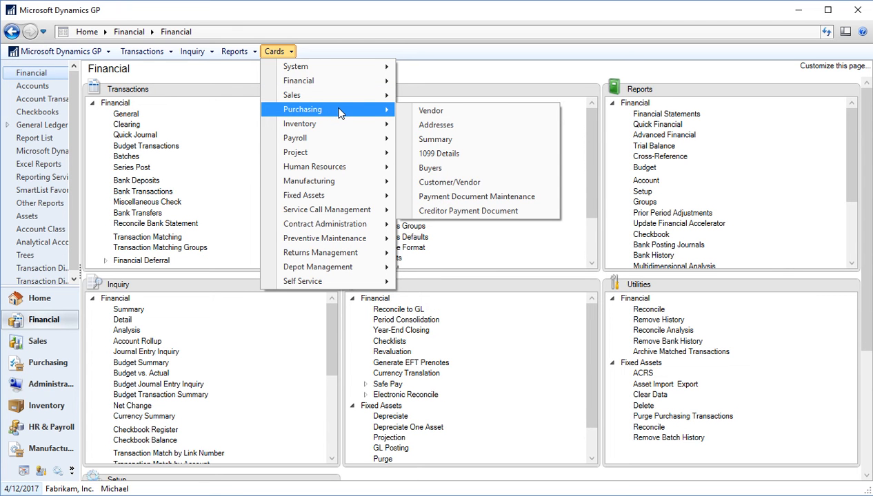
{"action": "mouse_move", "coordinate": [300, 124]}
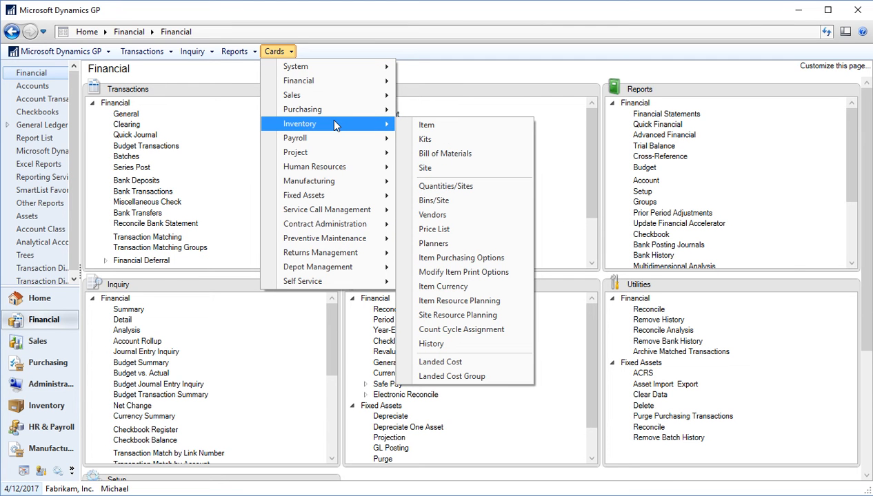
{"action": "mouse_move", "coordinate": [314, 166]}
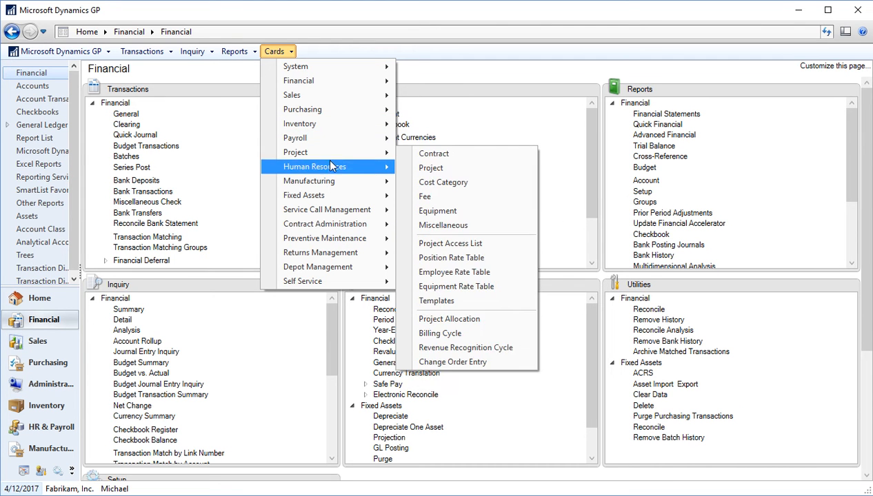
{"action": "mouse_move", "coordinate": [302, 109]}
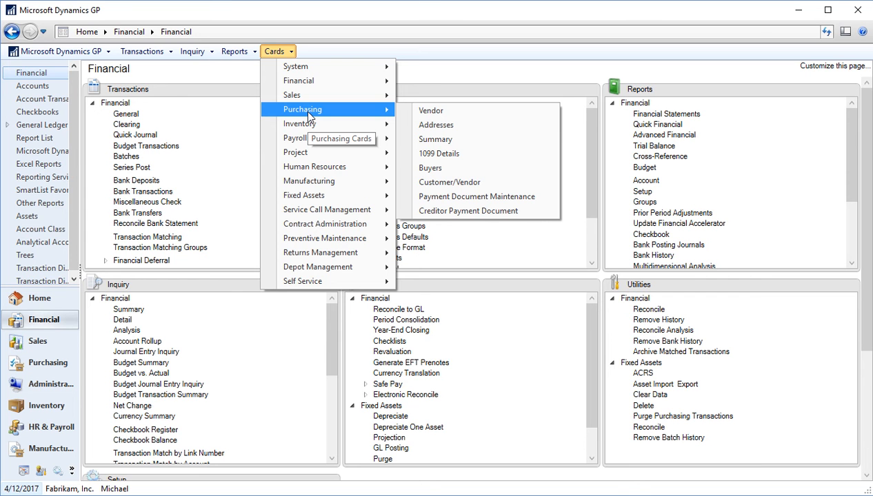
{"action": "mouse_move", "coordinate": [295, 67]}
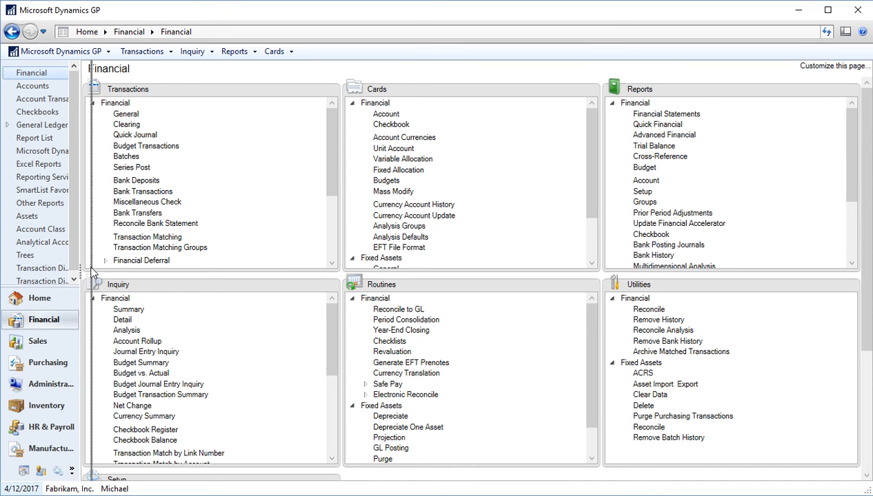
{"action": "left_click_drag", "start_coordinate": [88, 265], "coordinate": [120, 265]}
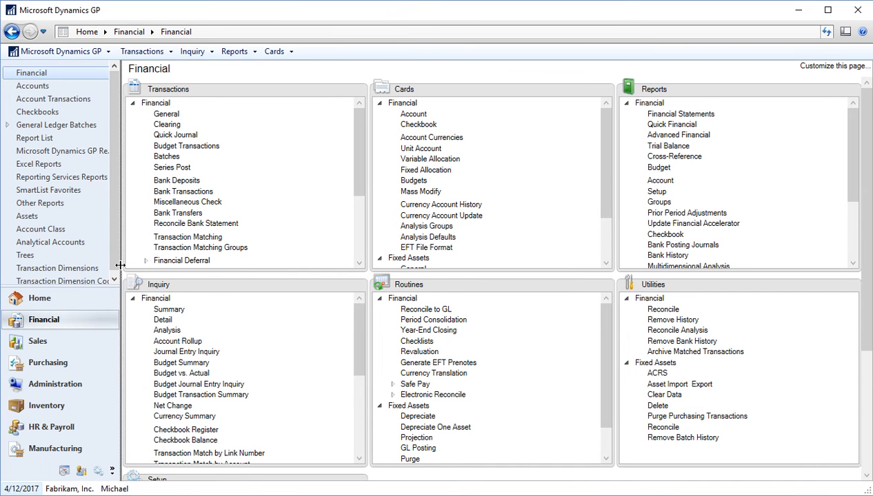
{"action": "left_click_drag", "start_coordinate": [121, 265], "coordinate": [138, 265]}
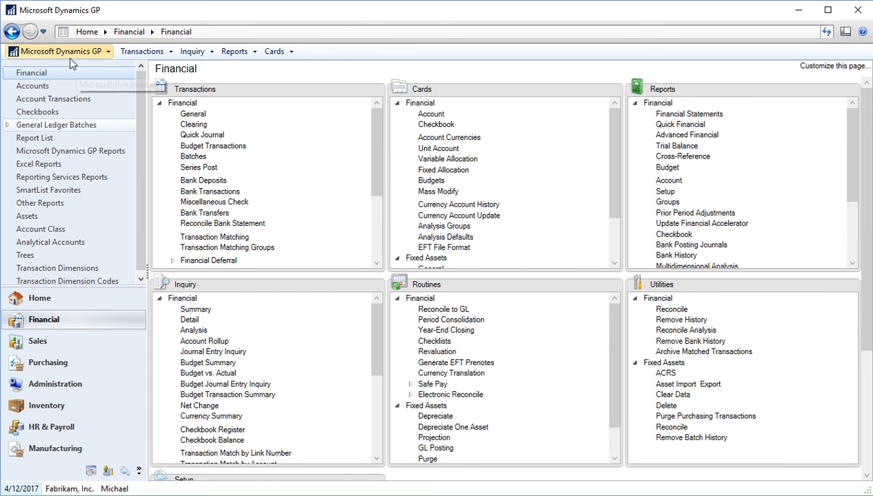
{"action": "mouse_move", "coordinate": [58, 51]}
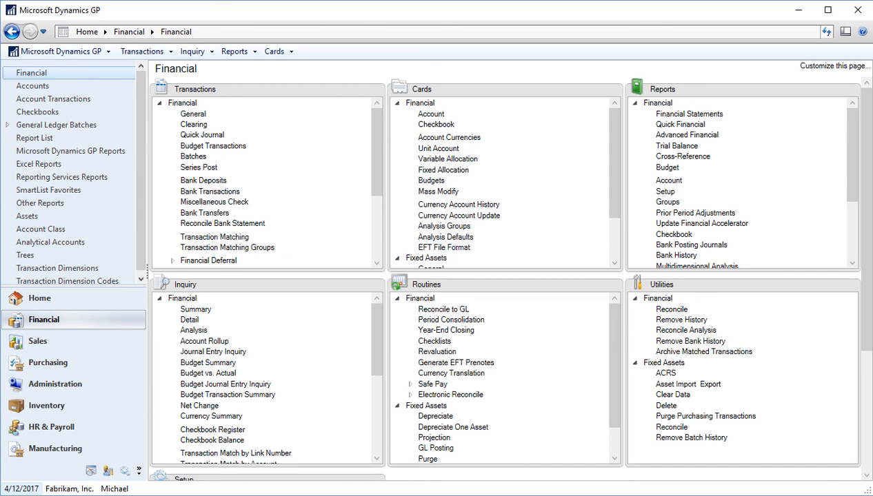
{"action": "mouse_move", "coordinate": [125, 471]}
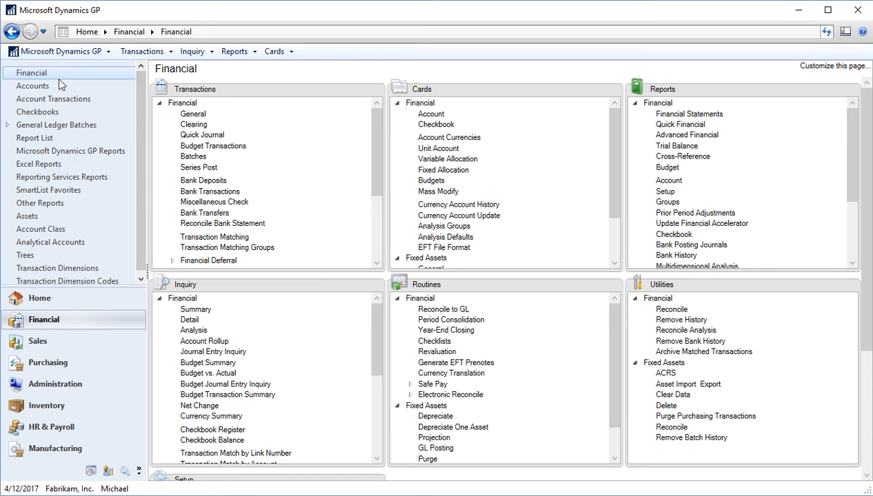
{"action": "mouse_move", "coordinate": [35, 441]}
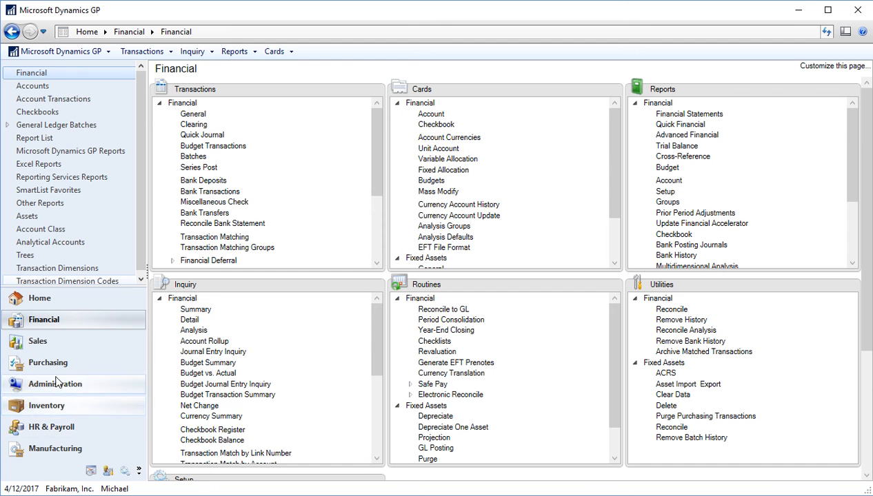
{"action": "mouse_move", "coordinate": [74, 323]}
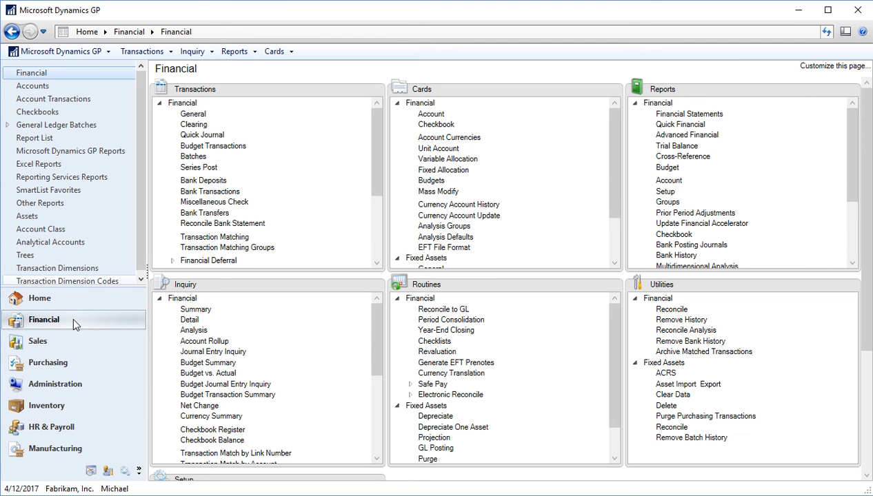
{"action": "mouse_move", "coordinate": [38, 341]}
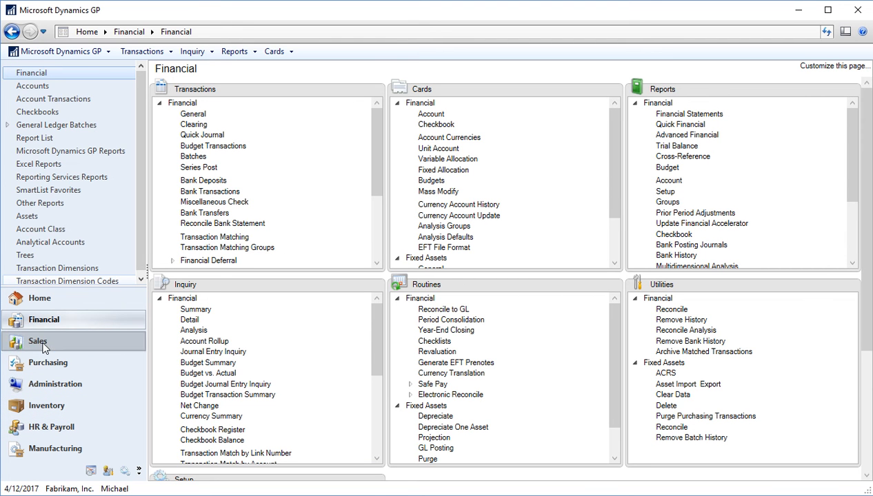
Open Sales, briefly view Purchasing, then return to the Sales area page.
{"action": "left_click", "coordinate": [37, 341]}
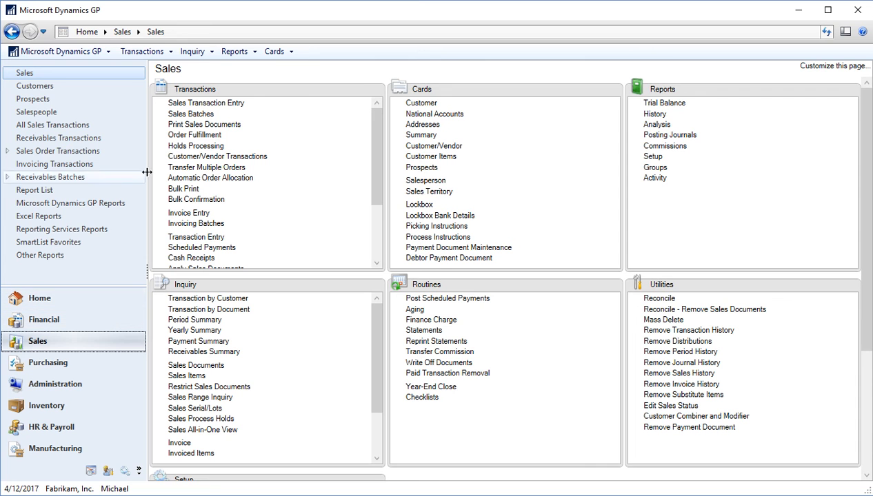
{"action": "mouse_move", "coordinate": [141, 343]}
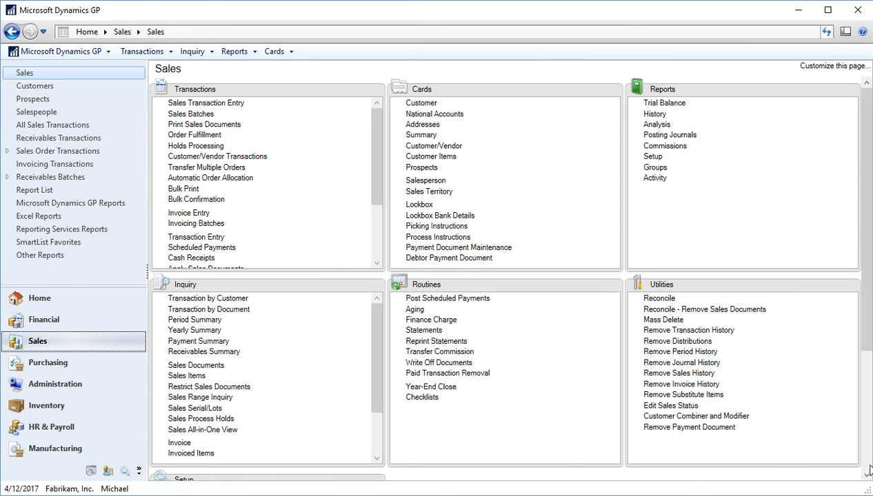
{"action": "mouse_move", "coordinate": [183, 65]}
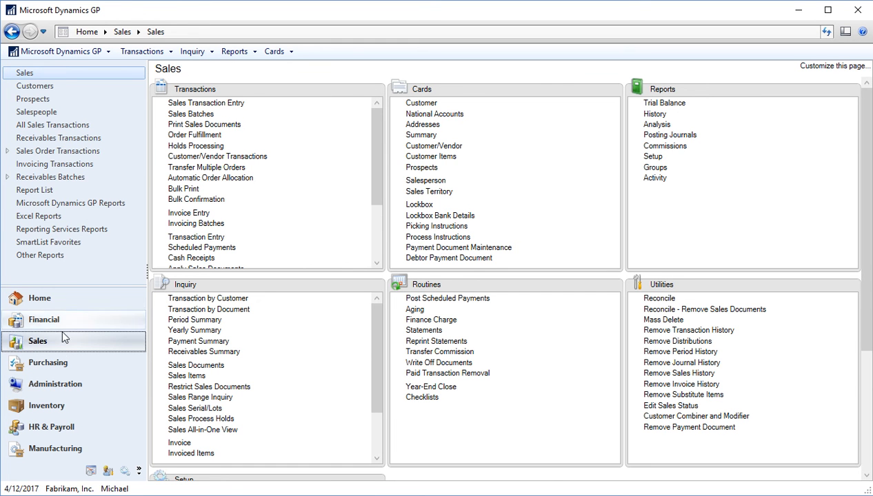
{"action": "left_click", "coordinate": [47, 363]}
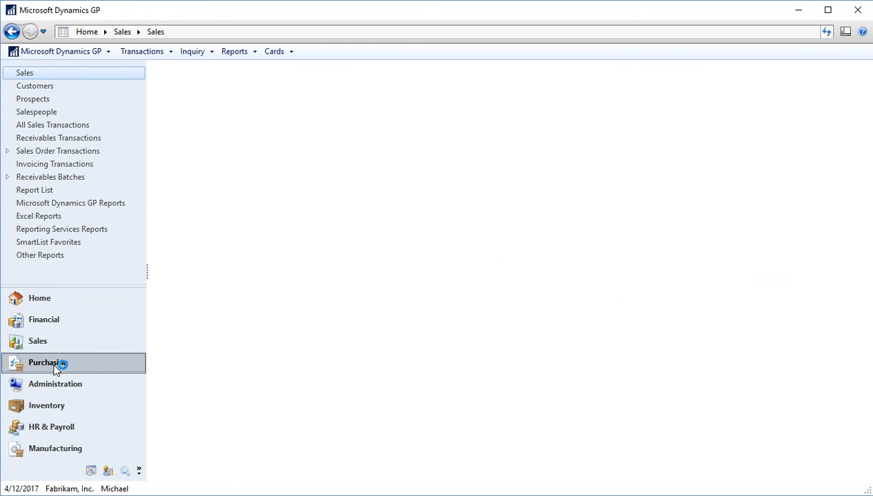
{"action": "left_click", "coordinate": [47, 363]}
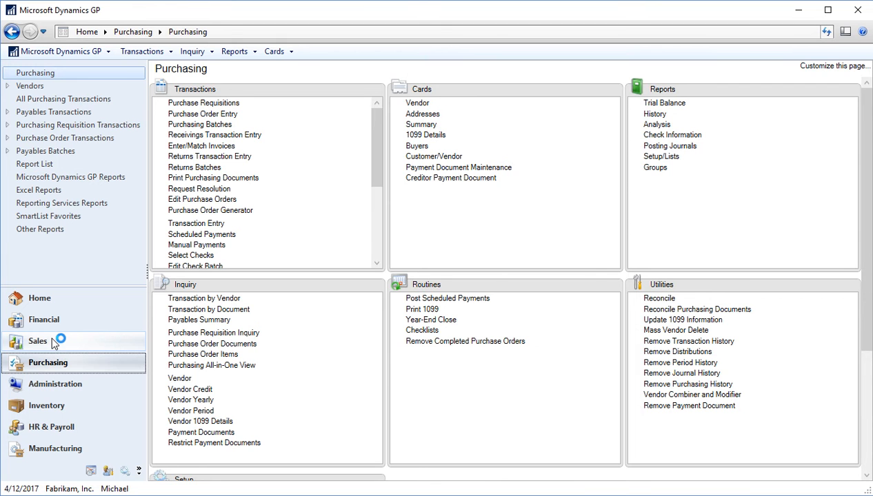
{"action": "left_click", "coordinate": [38, 341]}
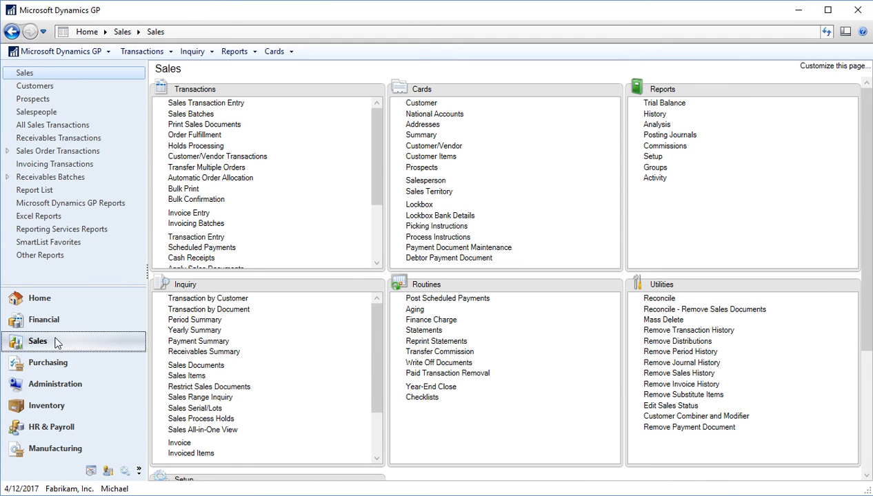
{"action": "mouse_move", "coordinate": [229, 95]}
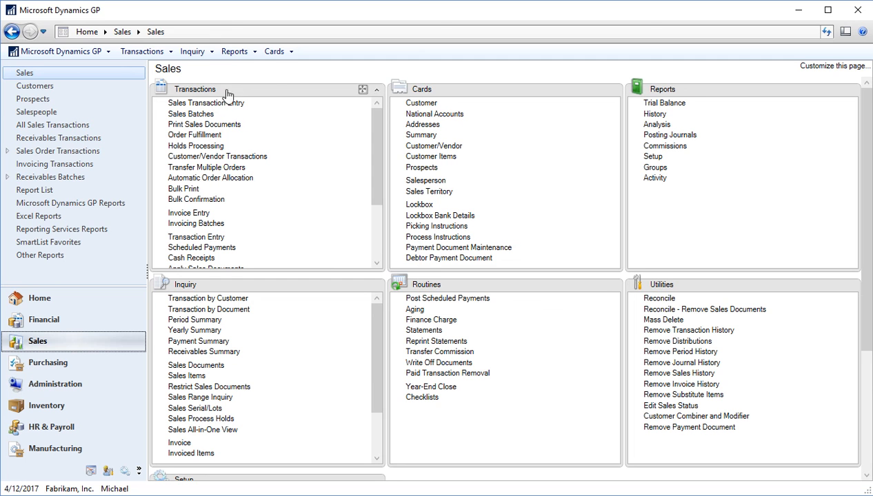
{"action": "mouse_move", "coordinate": [664, 145]}
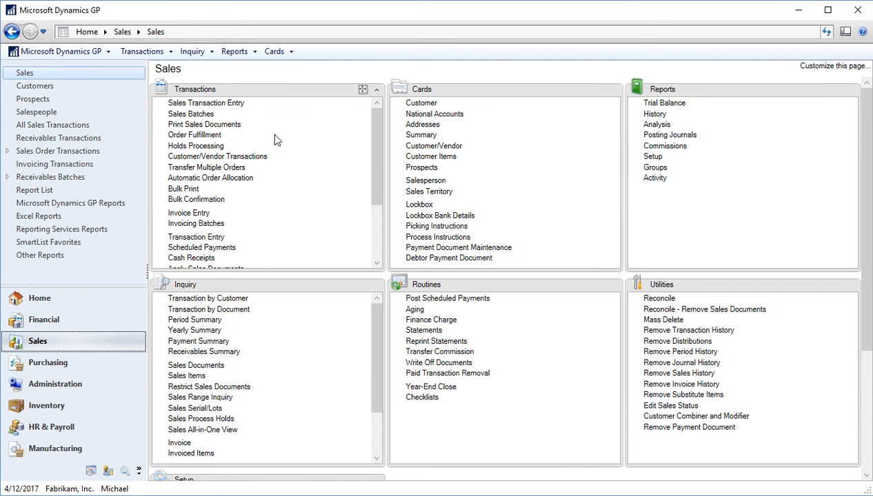
{"action": "mouse_move", "coordinate": [225, 90]}
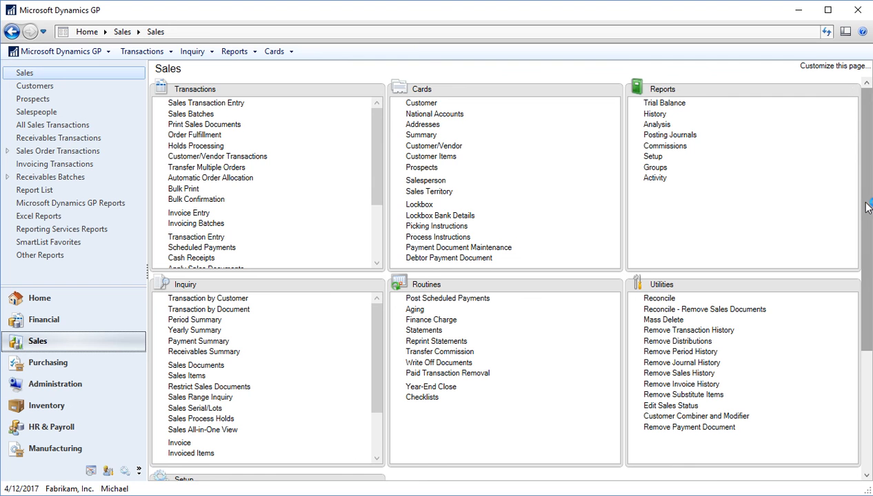
{"action": "scroll", "scroll_direction": "down", "scroll_amount": 3}
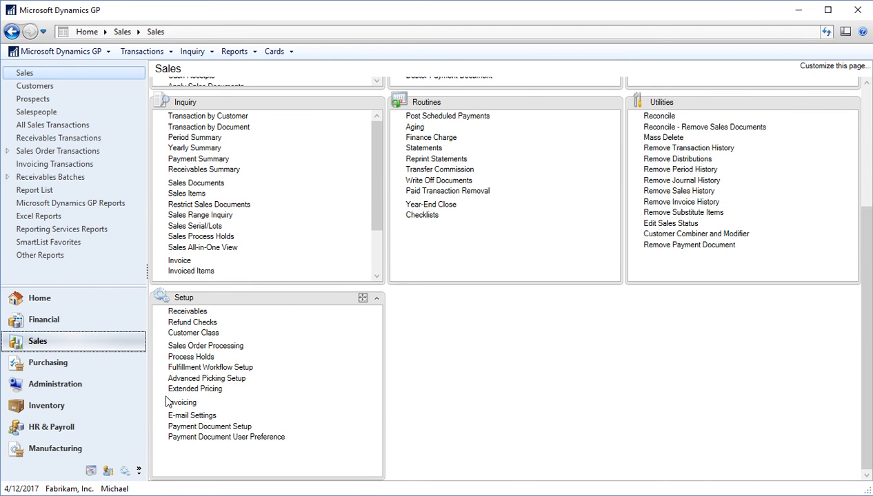
{"action": "scroll", "scroll_direction": "up", "scroll_amount": 3}
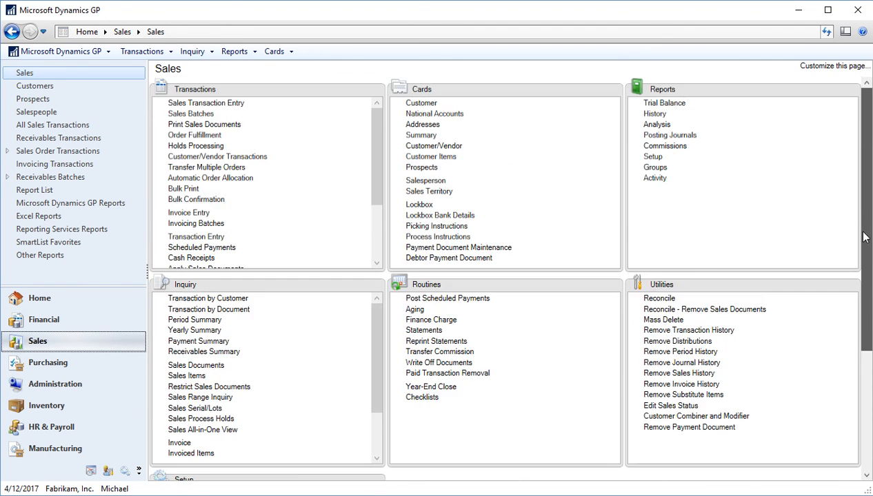
{"action": "mouse_move", "coordinate": [581, 221]}
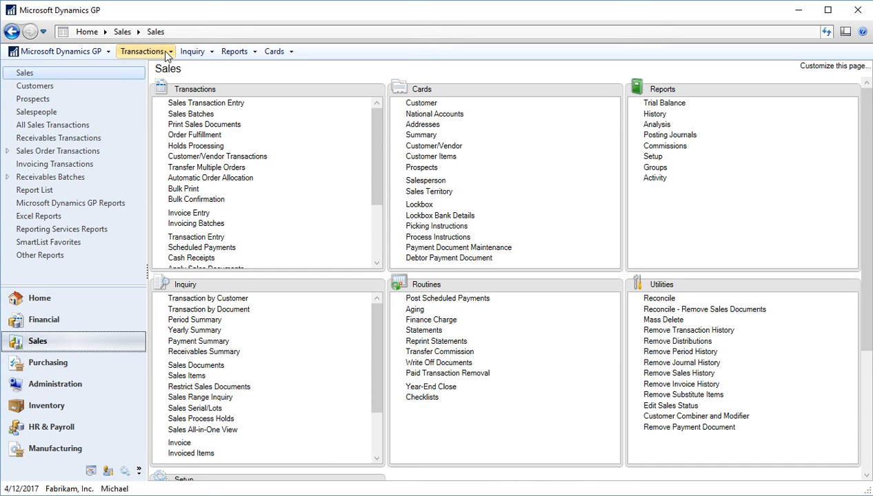
{"action": "mouse_move", "coordinate": [234, 51]}
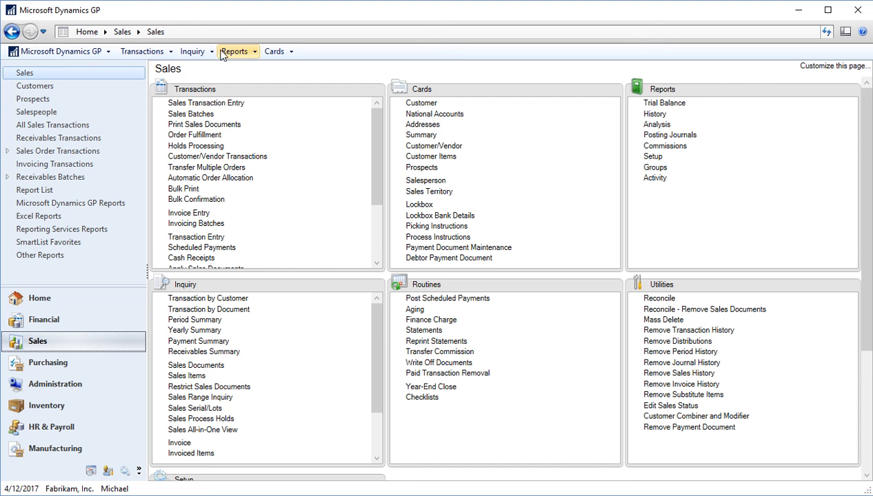
{"action": "mouse_move", "coordinate": [425, 180]}
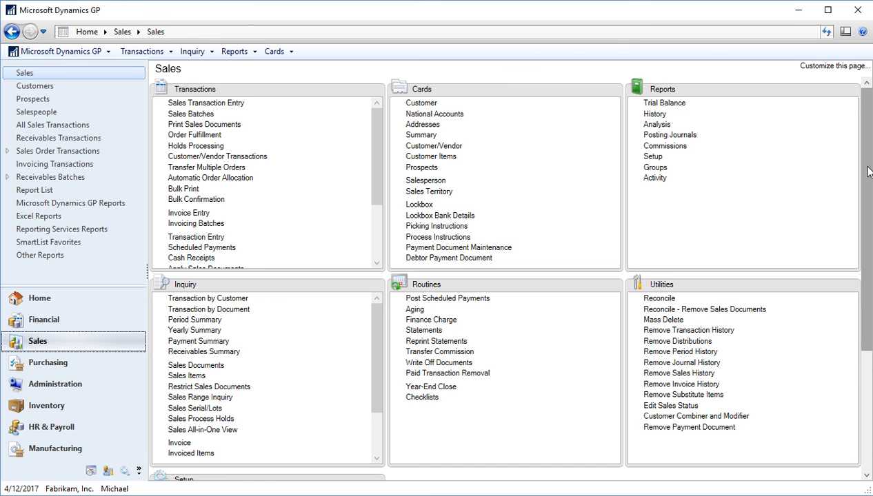
{"action": "scroll", "scroll_direction": "down", "scroll_amount": 3}
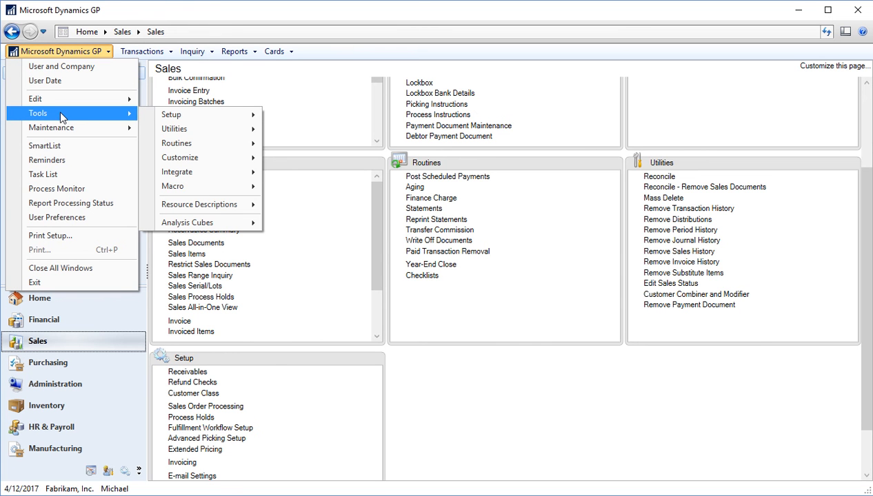
{"action": "mouse_move", "coordinate": [171, 114]}
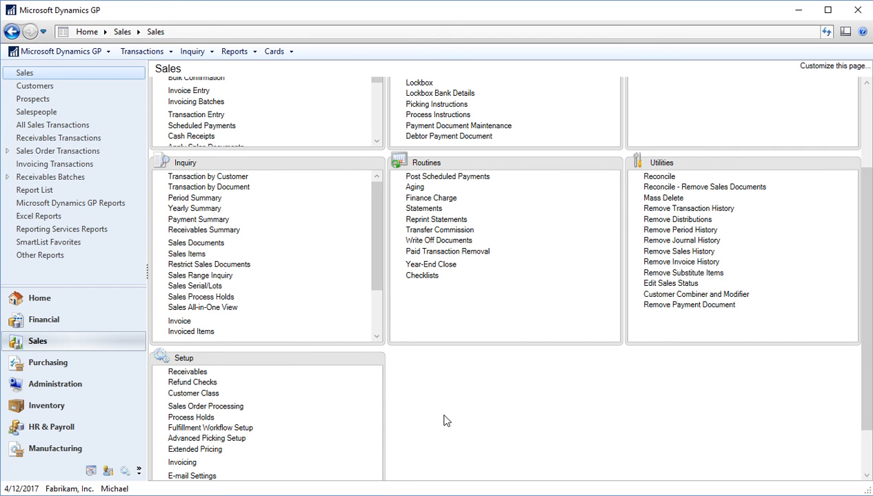
{"action": "mouse_move", "coordinate": [450, 426]}
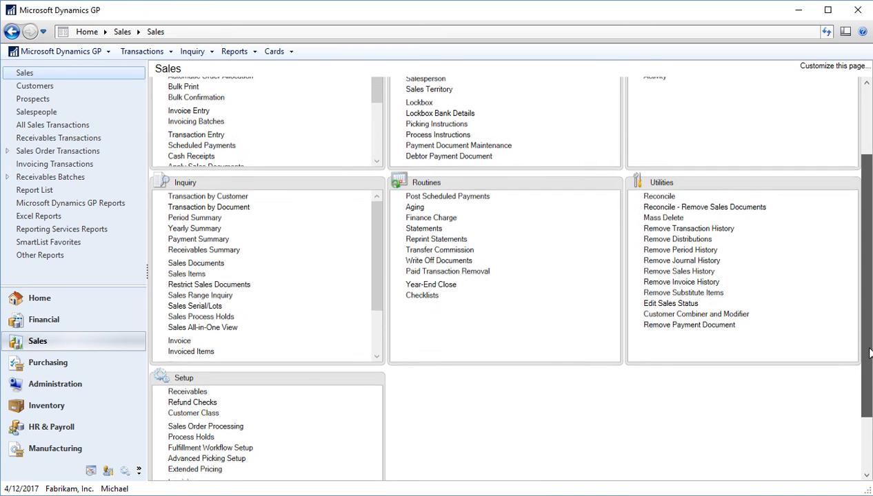
{"action": "scroll", "scroll_direction": "up", "scroll_amount": 3}
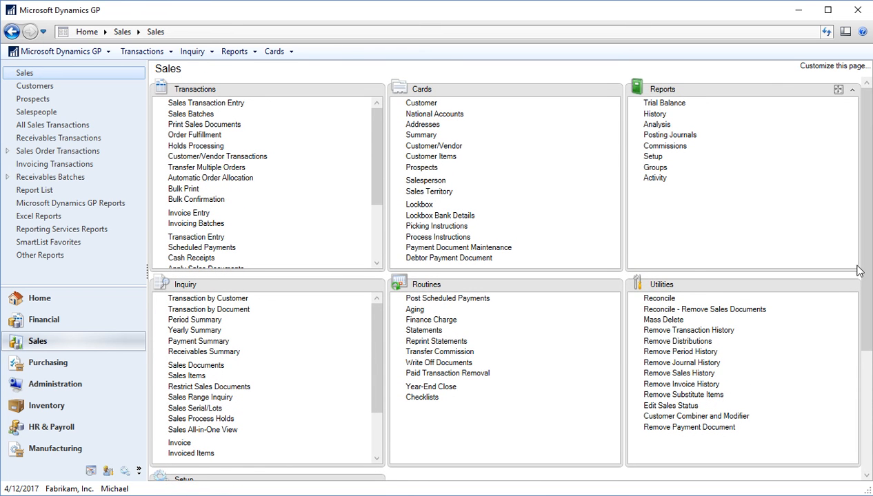
{"action": "mouse_move", "coordinate": [605, 266]}
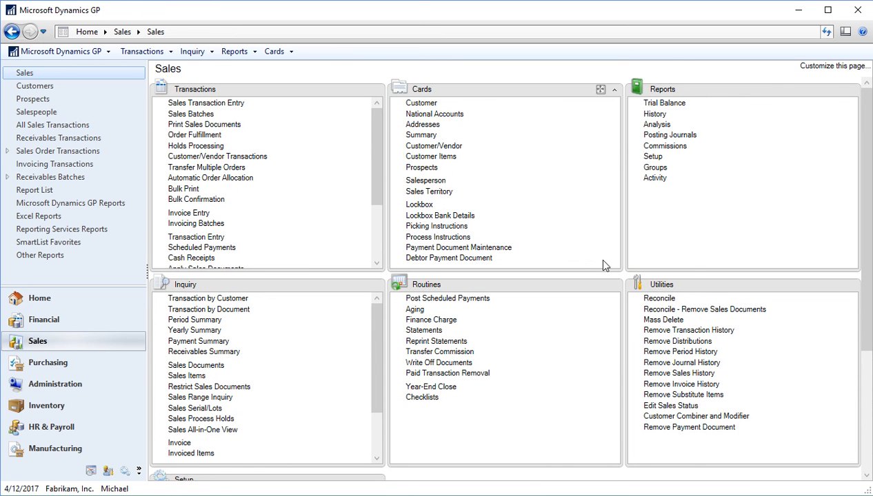